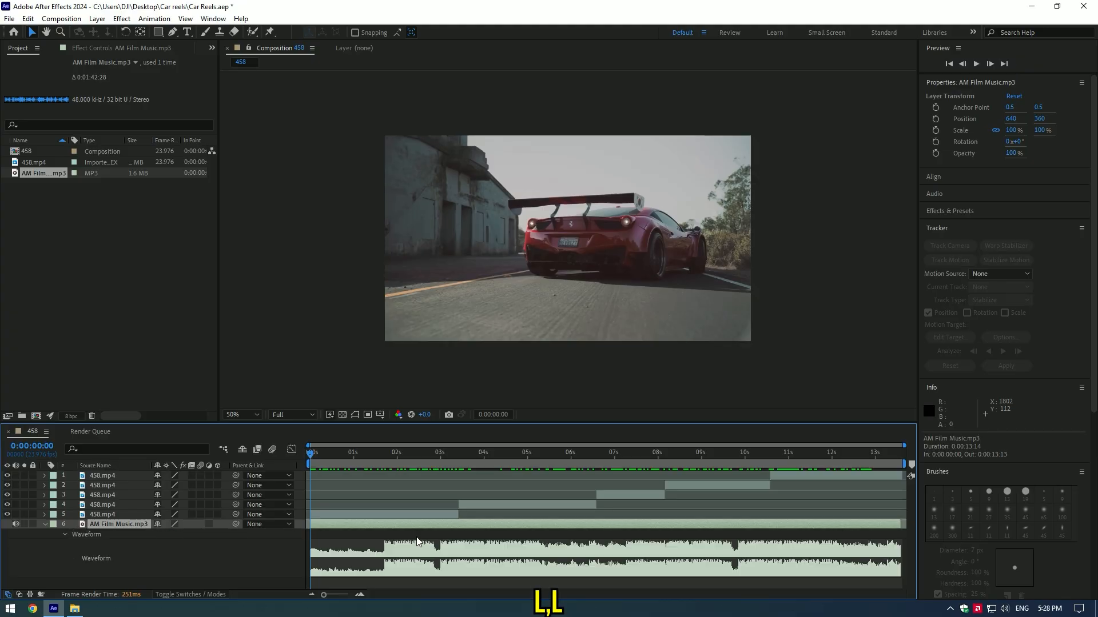
- Select the AM Film Music layer and add beat markers between 1.5 and 4.5 seconds
left_click(384, 465)
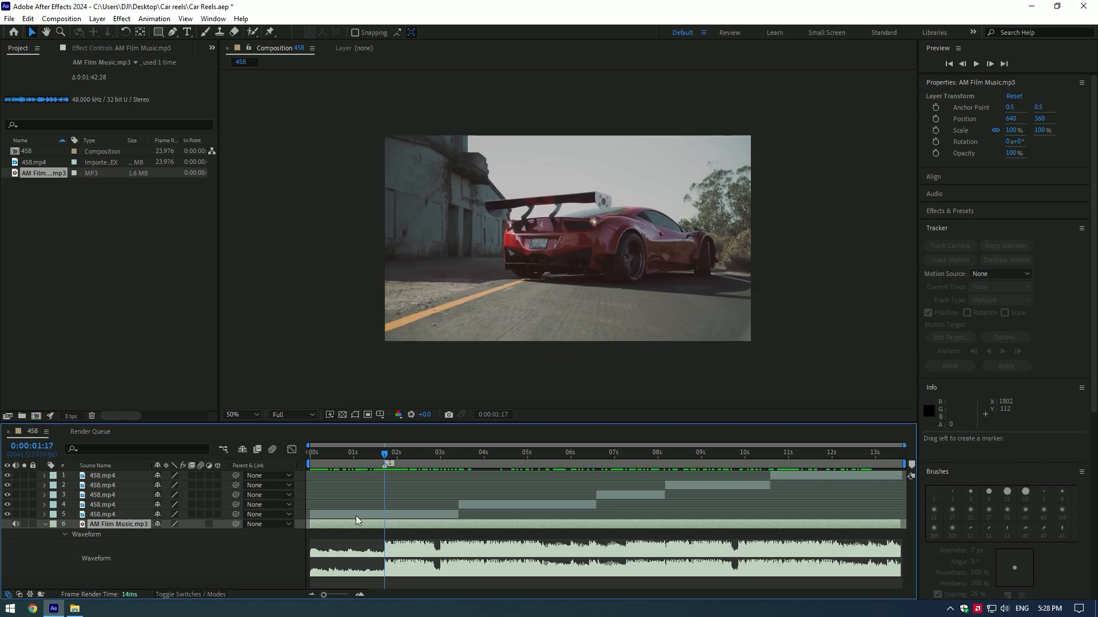
mouse_move(457, 480)
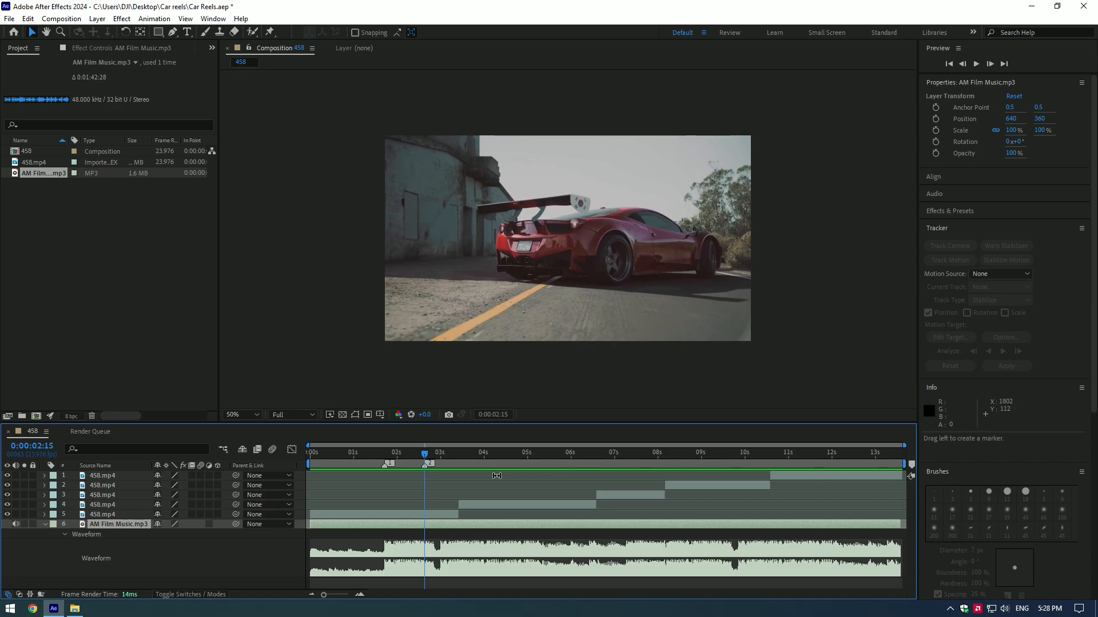
left_click(102, 515)
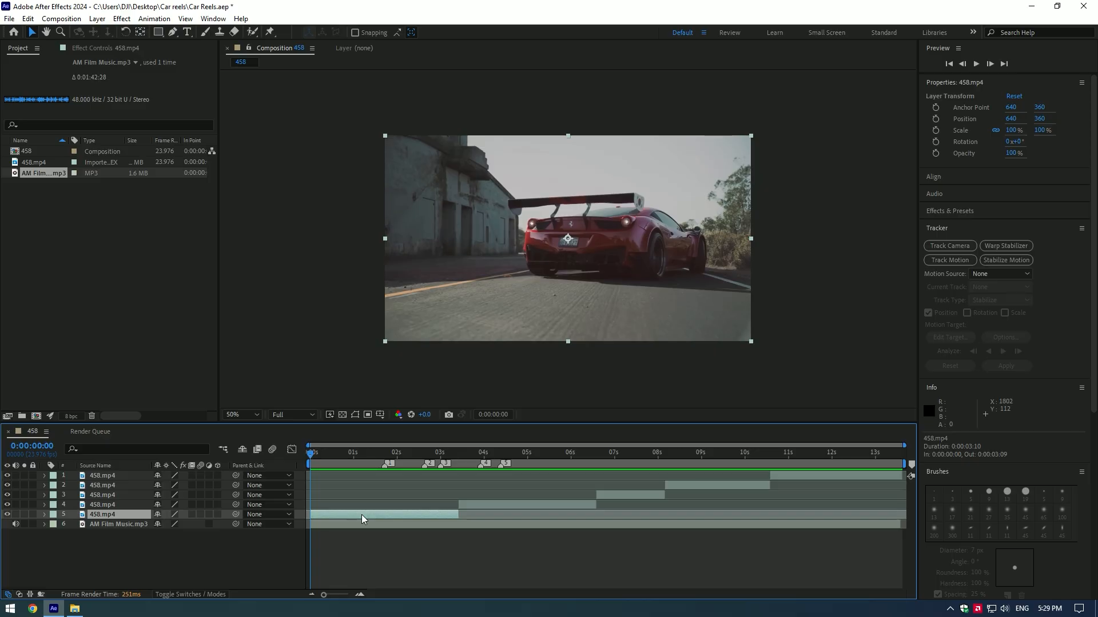
- Enable Time Remapping on the first 458.mp4 clip and move its end keyframe onto the first beat
right_click(362, 518)
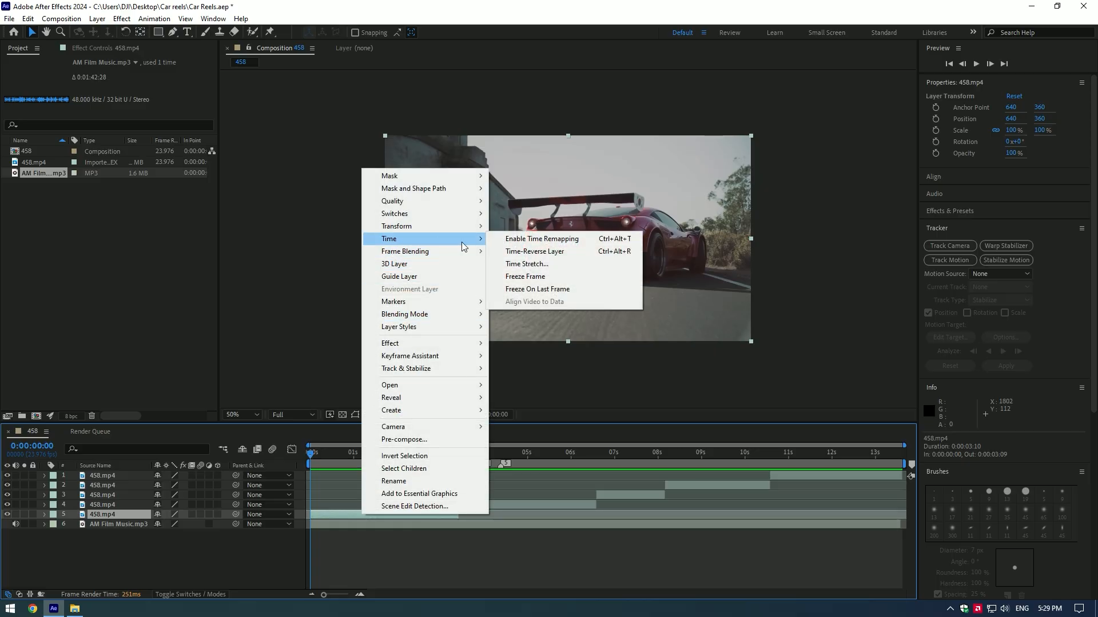
left_click(540, 239)
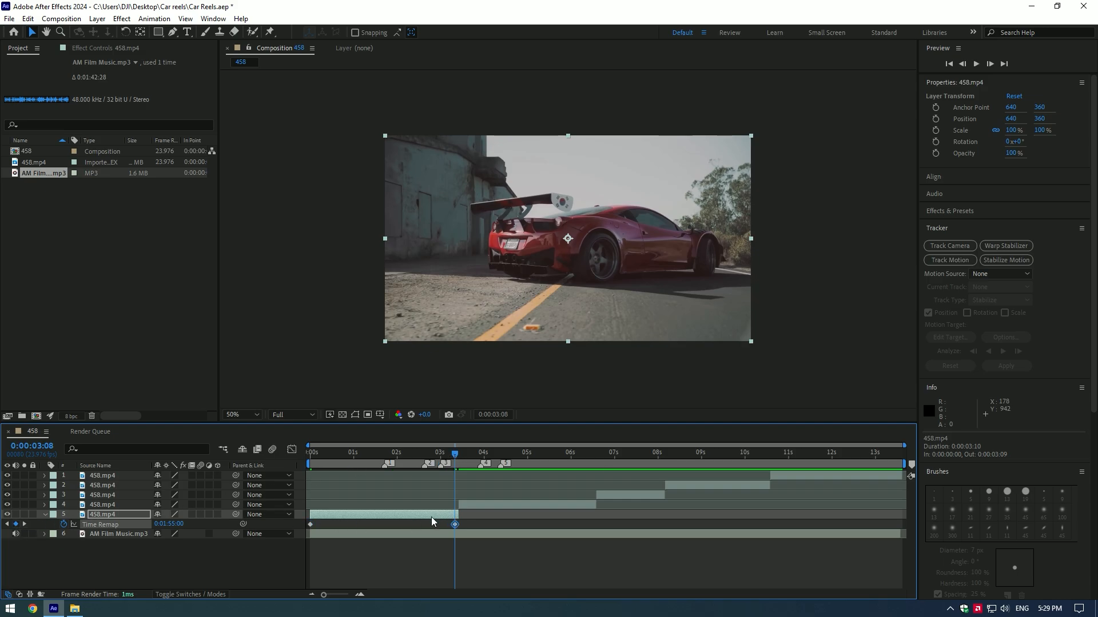
left_click(384, 453)
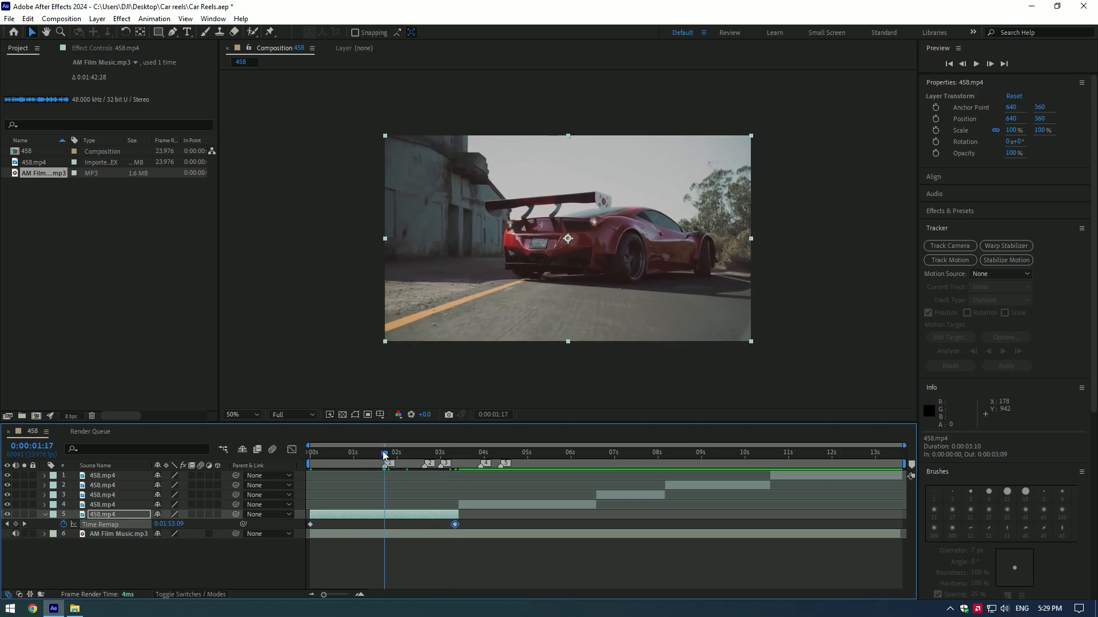
left_click_drag(454, 524, 387, 524)
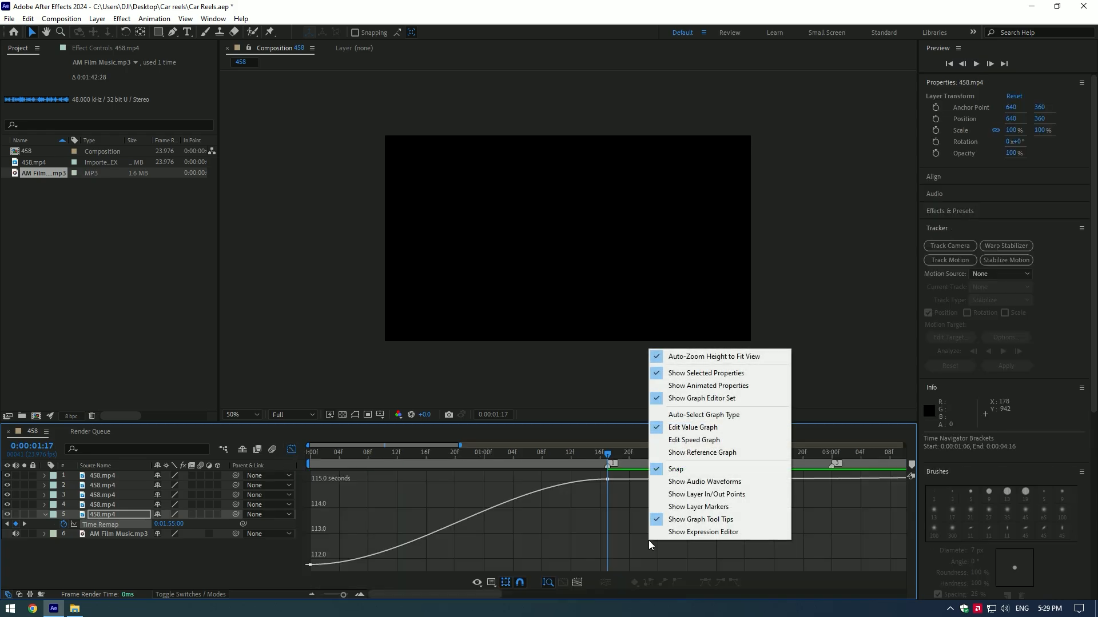
mouse_move(707, 430)
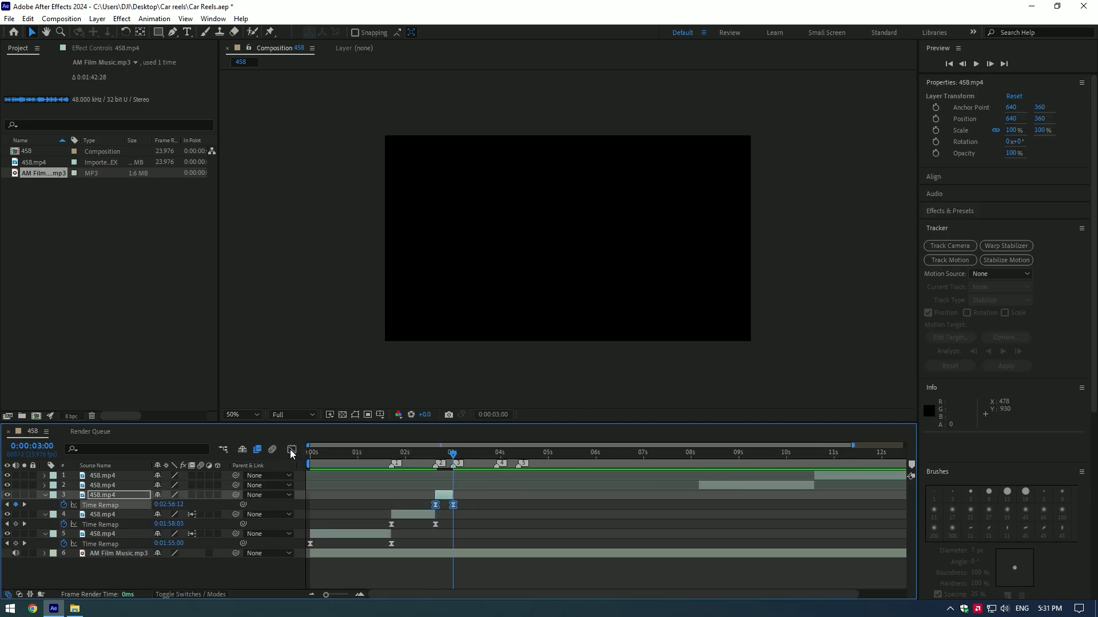
- Duplicate the time-remapped clip with Ctrl+D onto the beat near four seconds
key("ctrl+d")
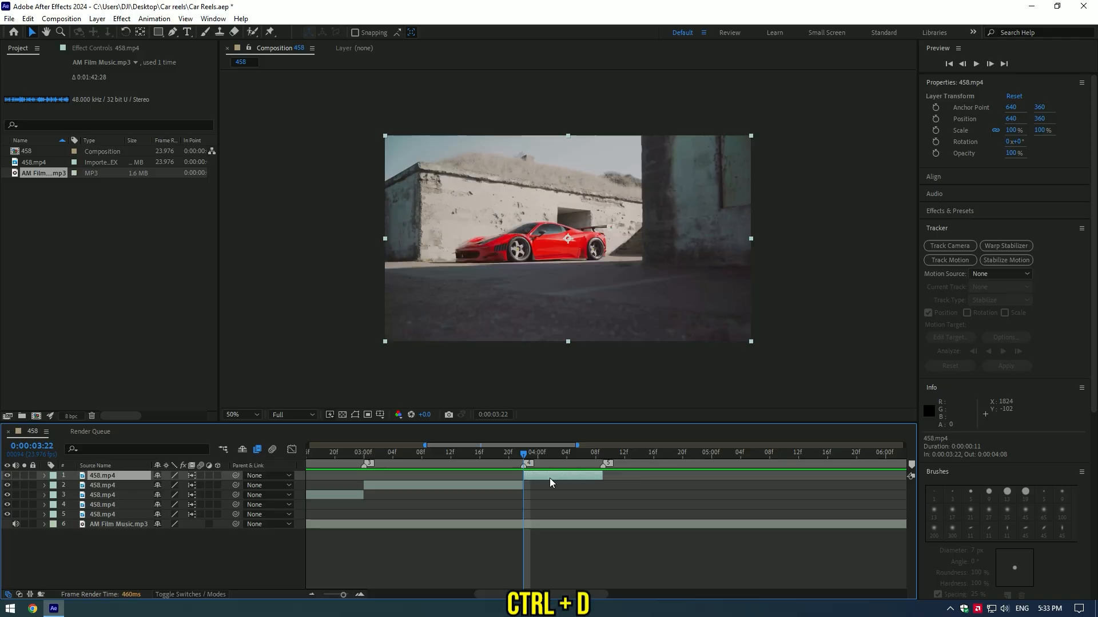
- Pre-compose the duplicated clip as 458.mp4 Comp 1
right_click(553, 483)
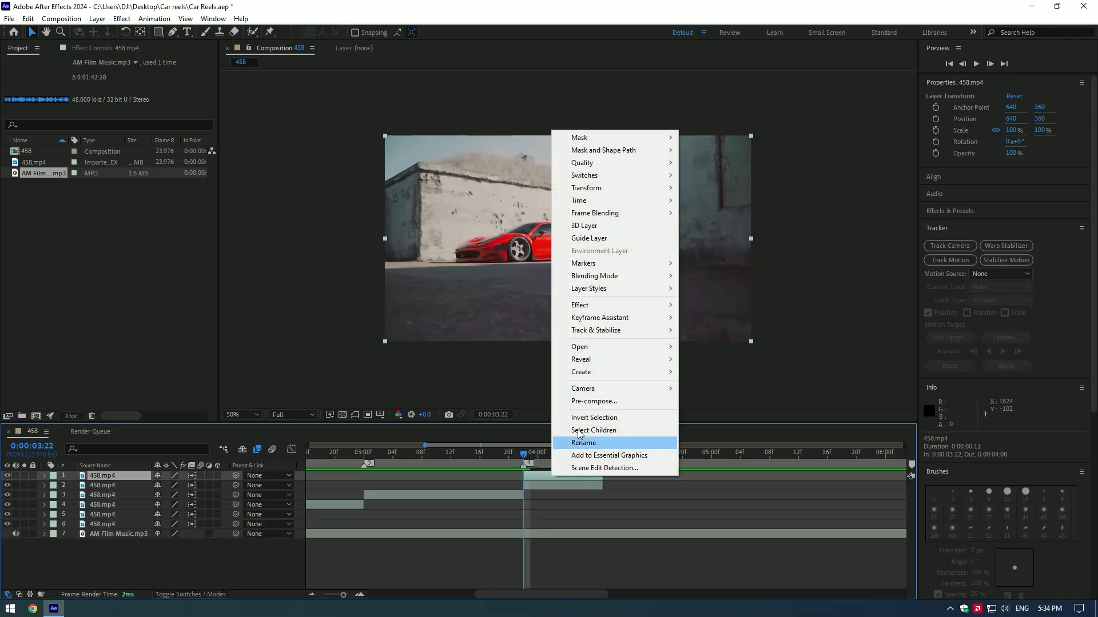
left_click(593, 401)
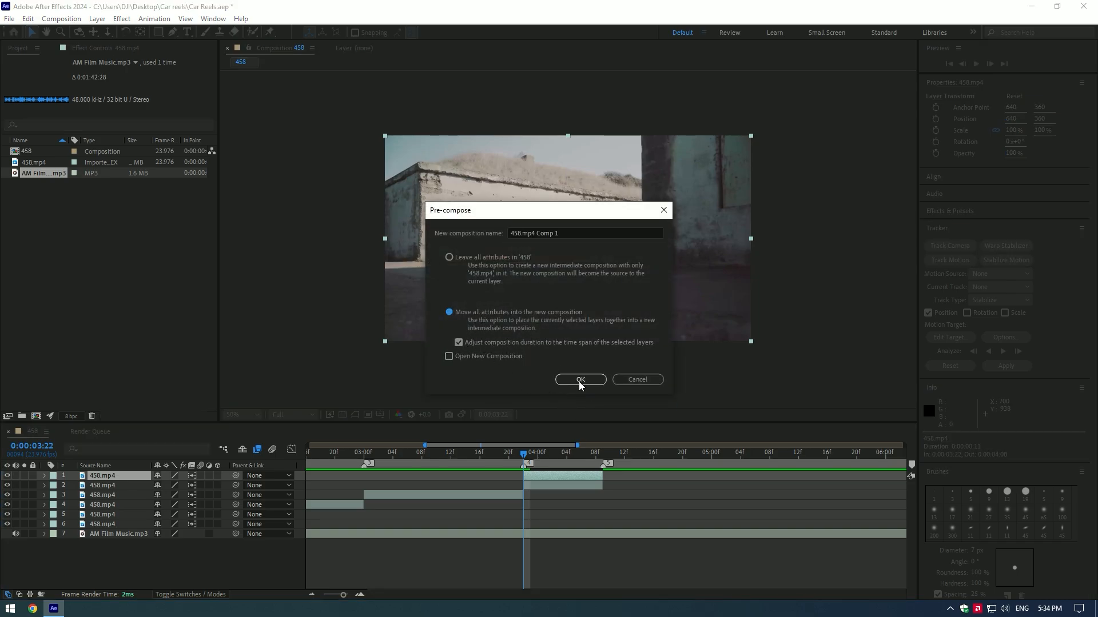
left_click(580, 379)
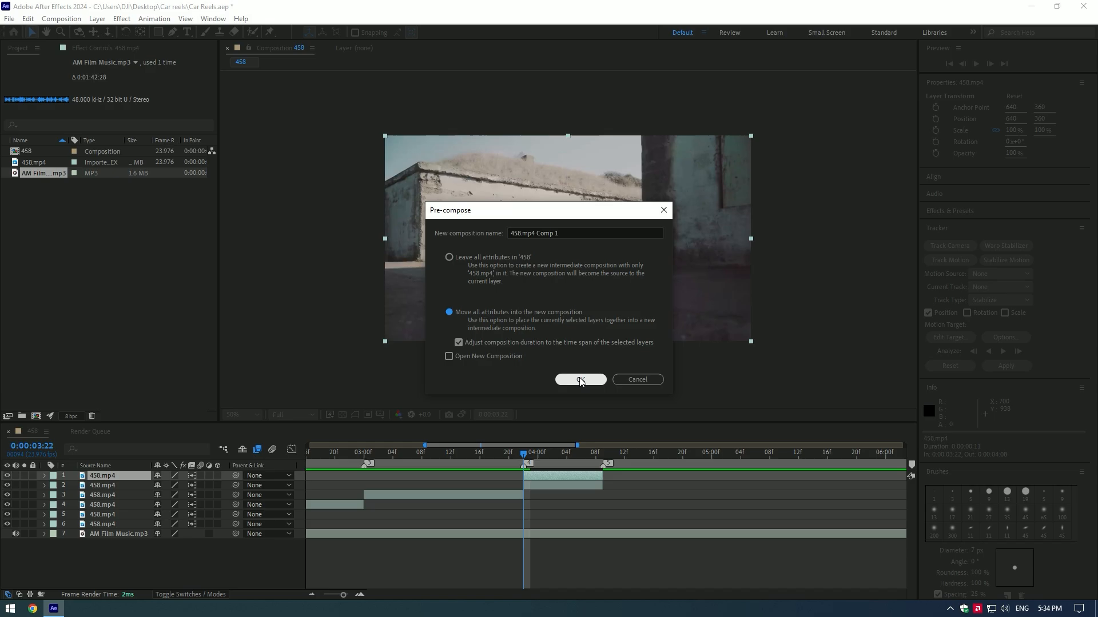
left_click(580, 380)
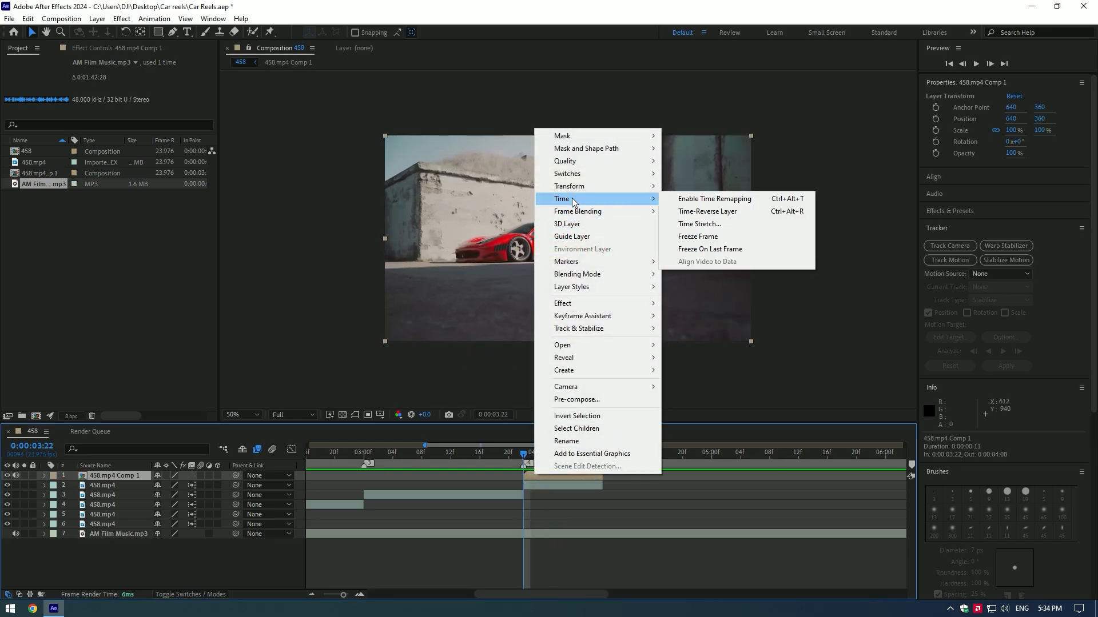
- Enable Time Remapping on the precomp layer and trim it to a short stretch before 4 seconds
left_click(713, 199)
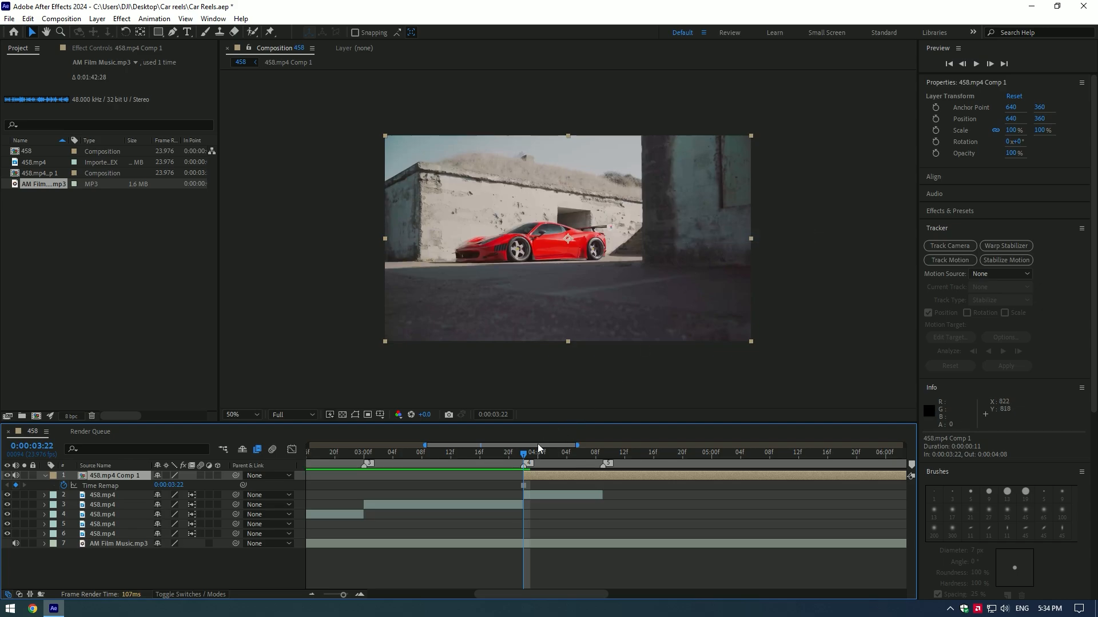
left_click(473, 453)
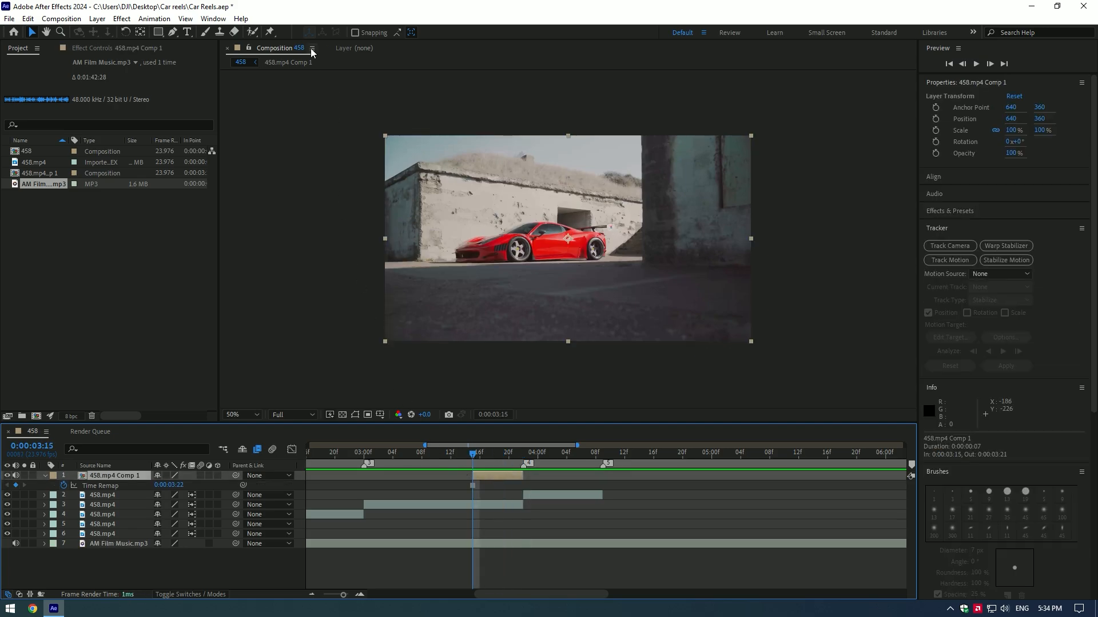
- Lower the preview resolution and Roto Brush the red car out of 458.mp4 Comp 1
left_click(292, 414)
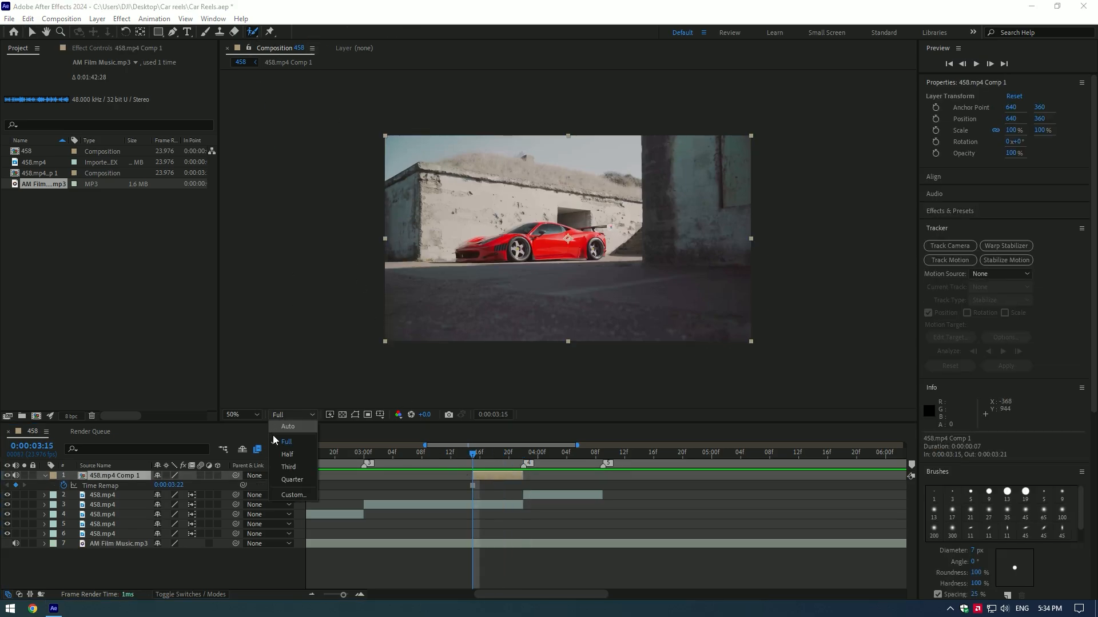
left_click(286, 441)
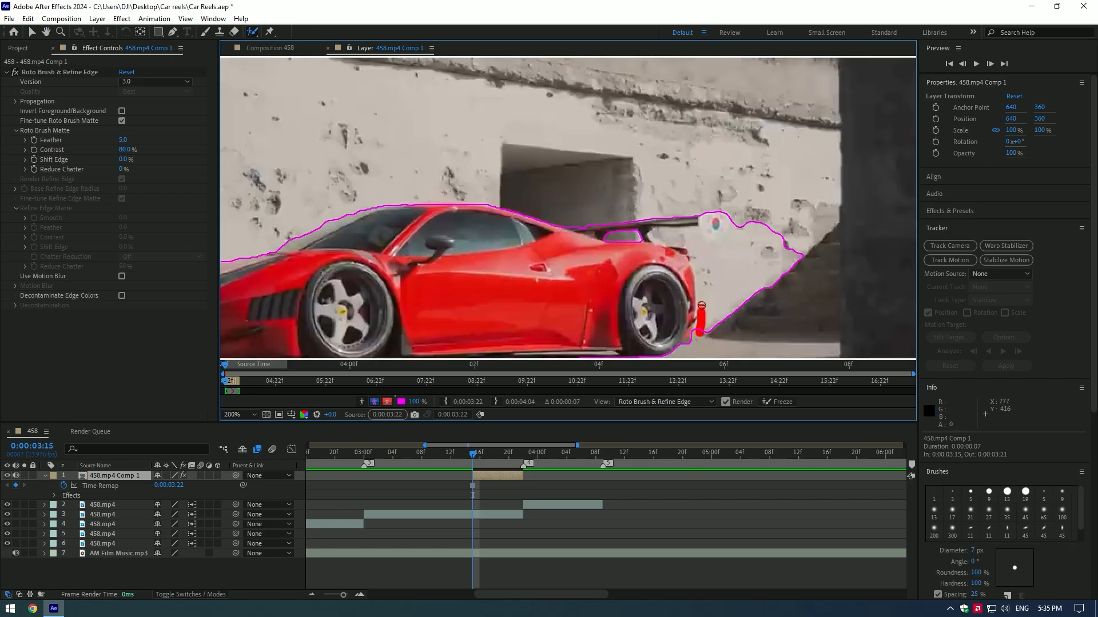
left_click(778, 401)
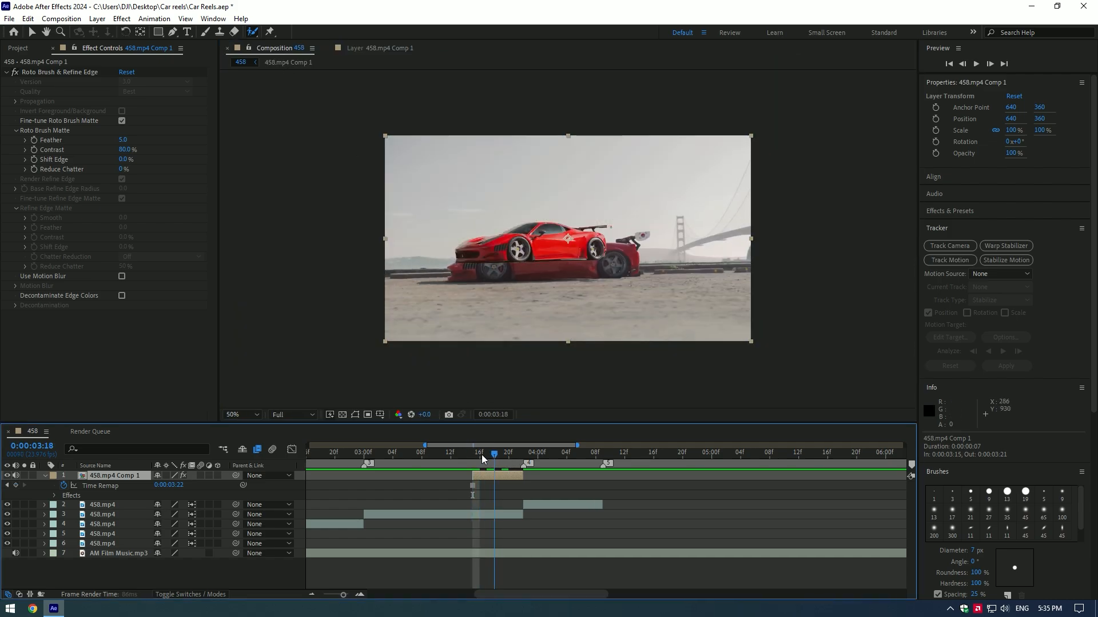
- Keyframe Position so the car slides in from X ≈ -149 to centre with motion blur, then preview
left_click(523, 453)
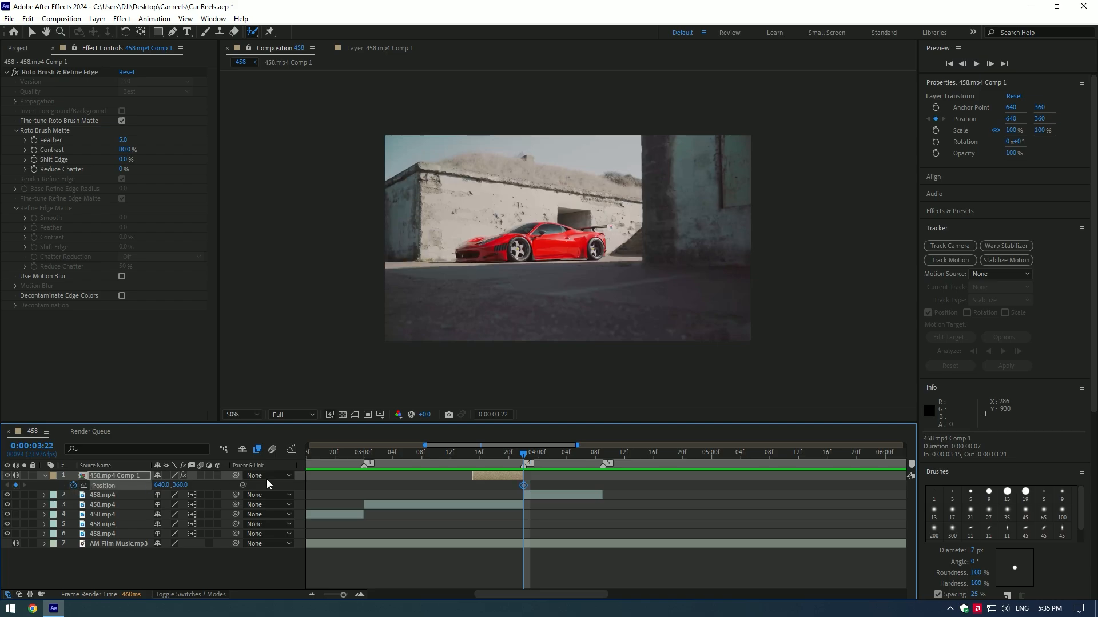
left_click(472, 453)
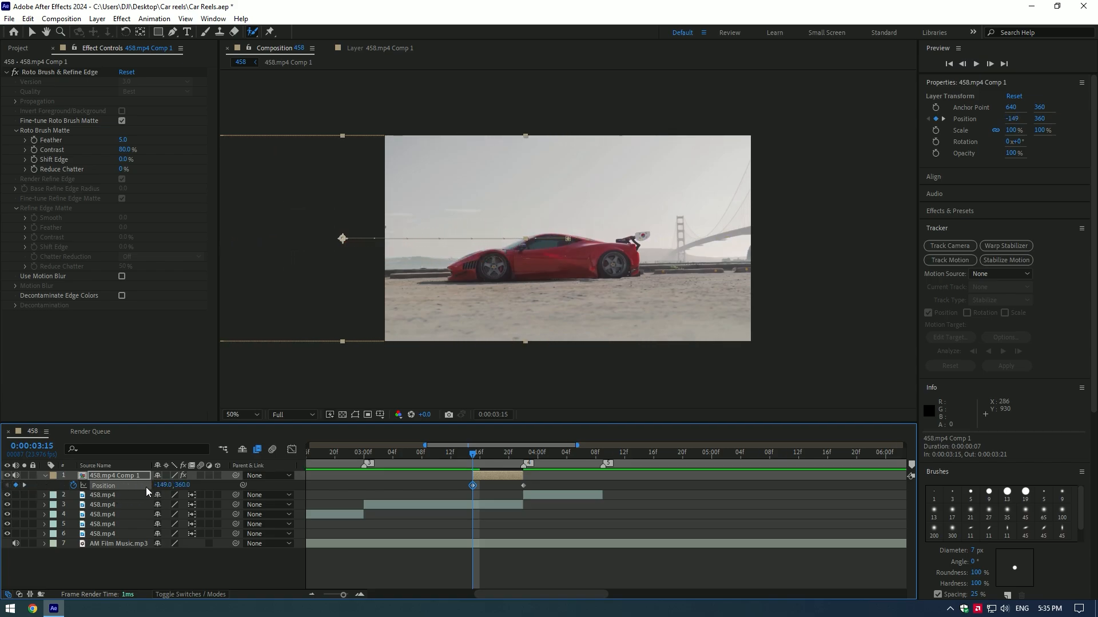
left_click(427, 453)
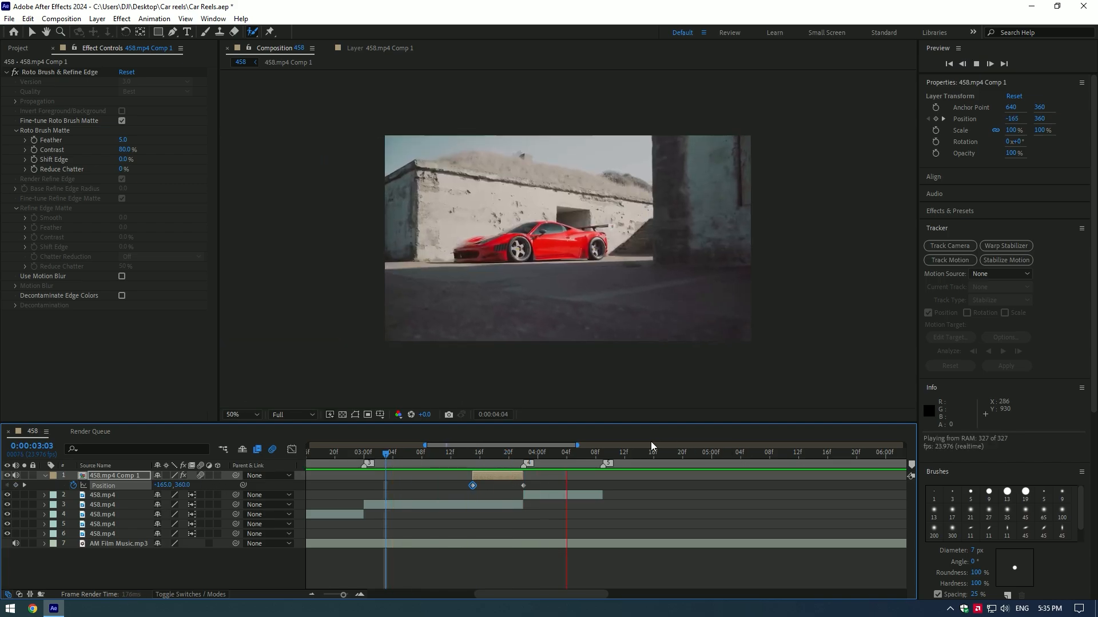
left_click(495, 453)
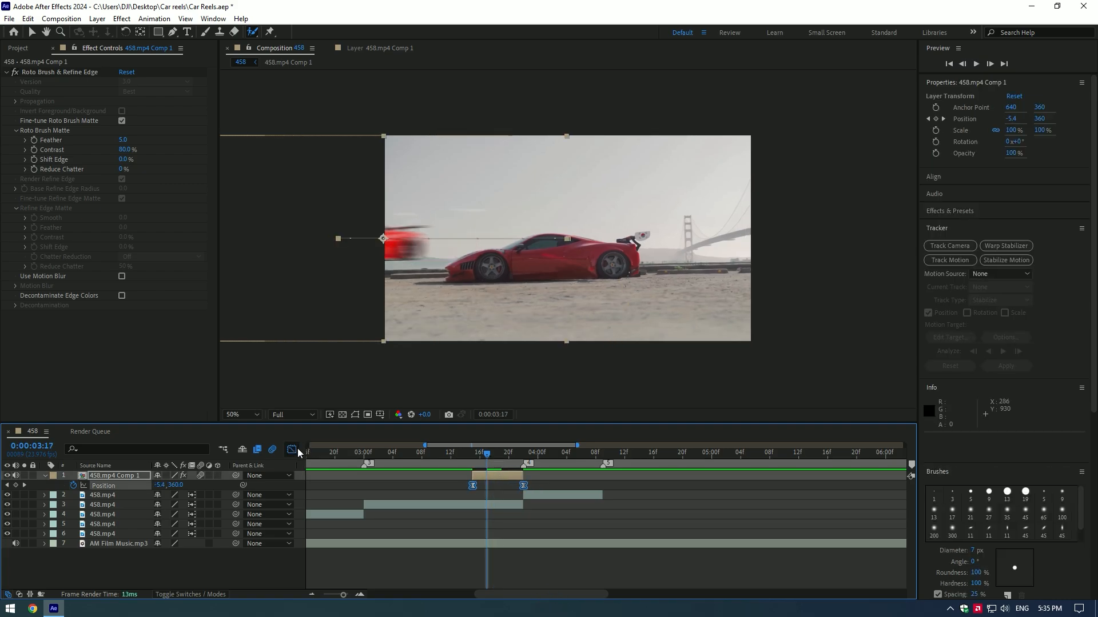
- Show the Position keyframes in the Graph Editor as a speed graph for easing
left_click(291, 451)
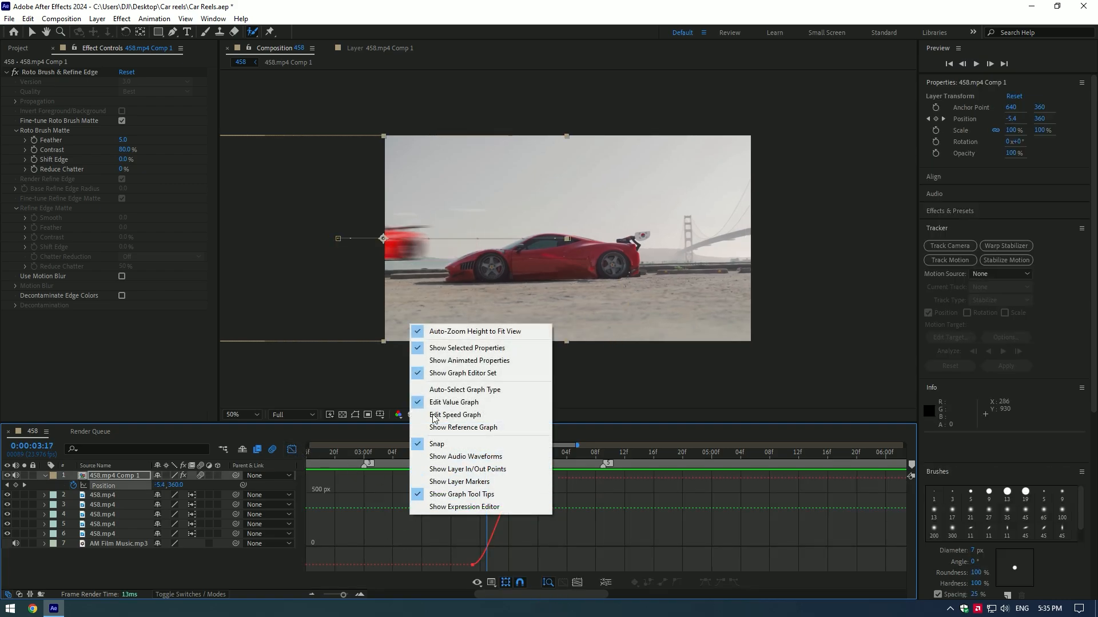
left_click(454, 414)
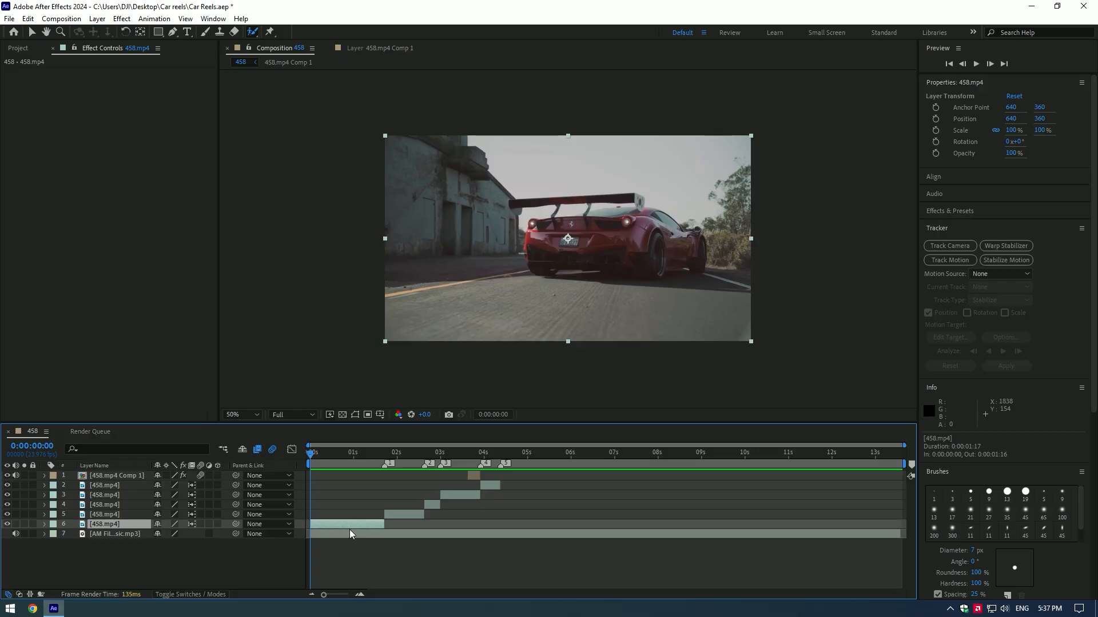
- Pre-compose the first clip as 'Car only', moving all attributes into the new composition
right_click(350, 534)
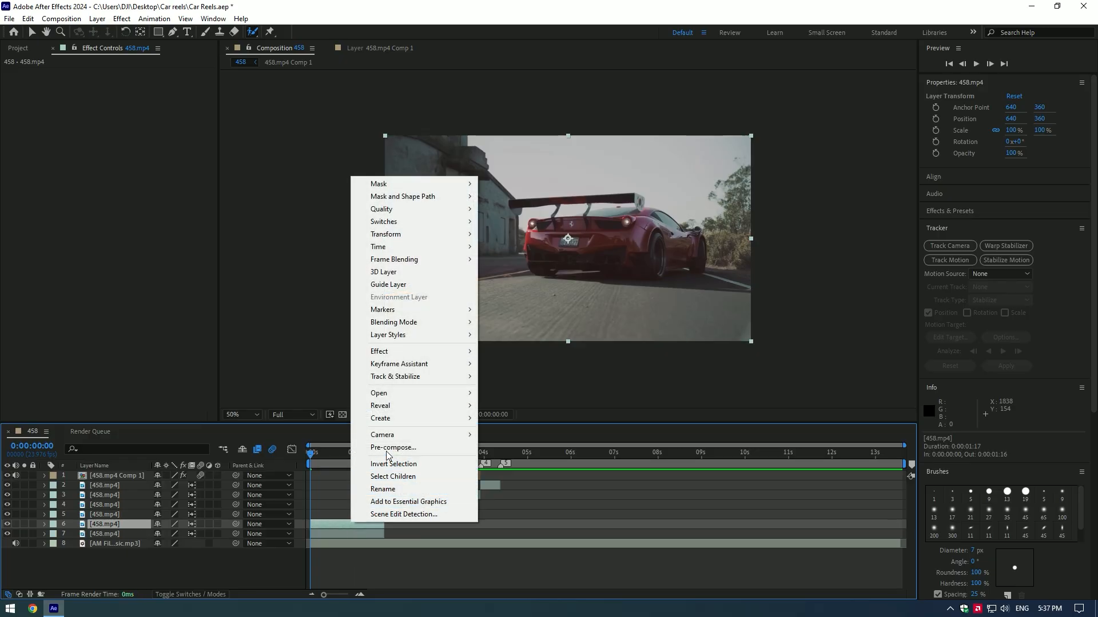
left_click(393, 447)
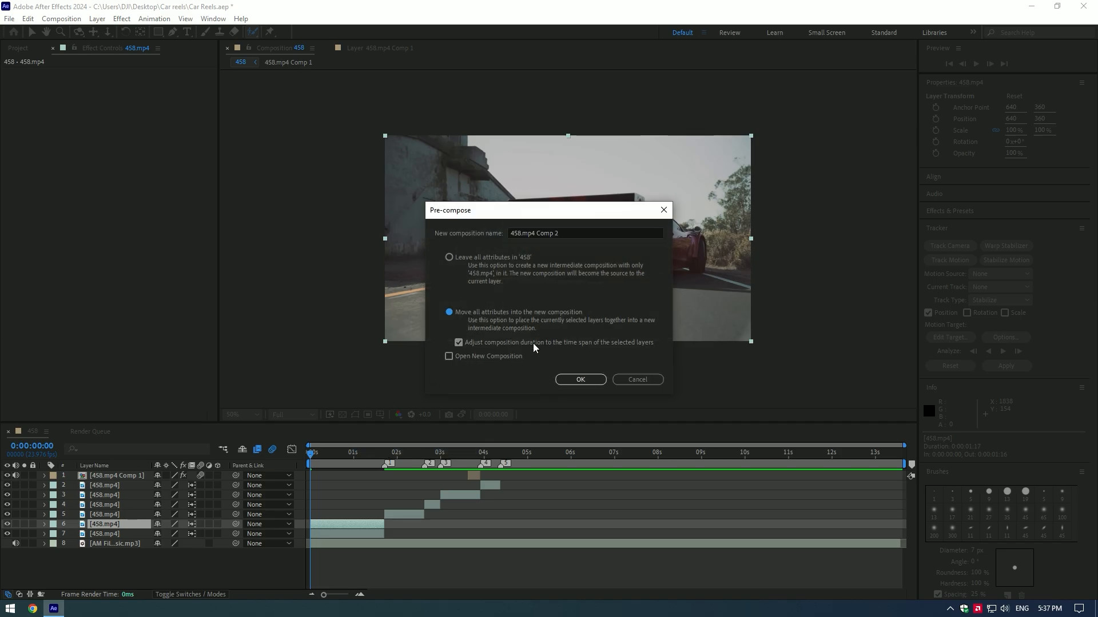
type("Car c")
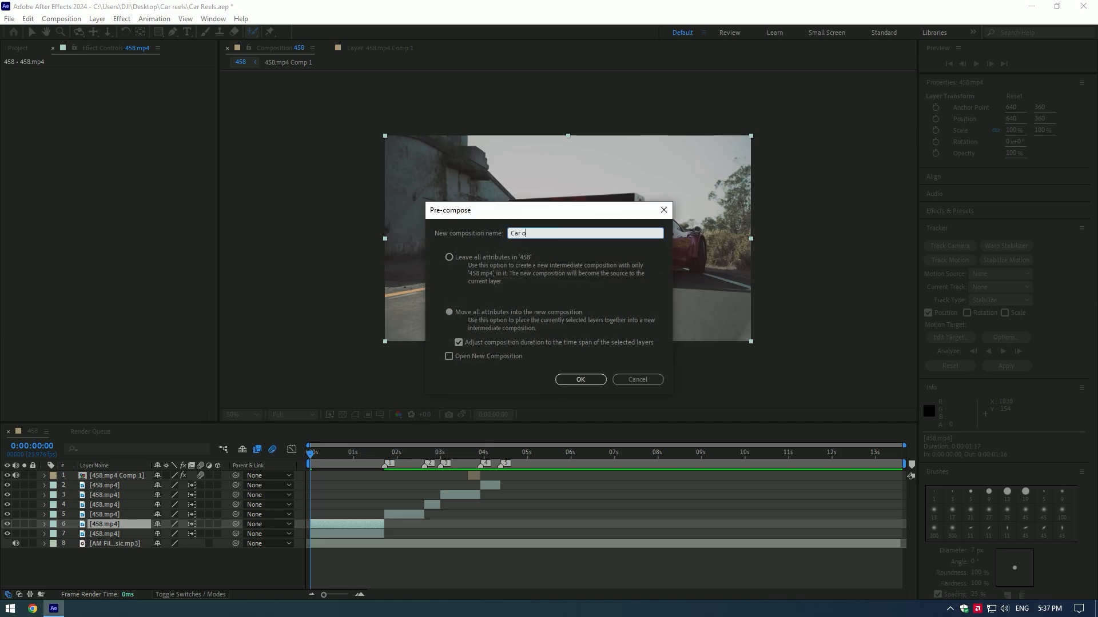
left_click(580, 379)
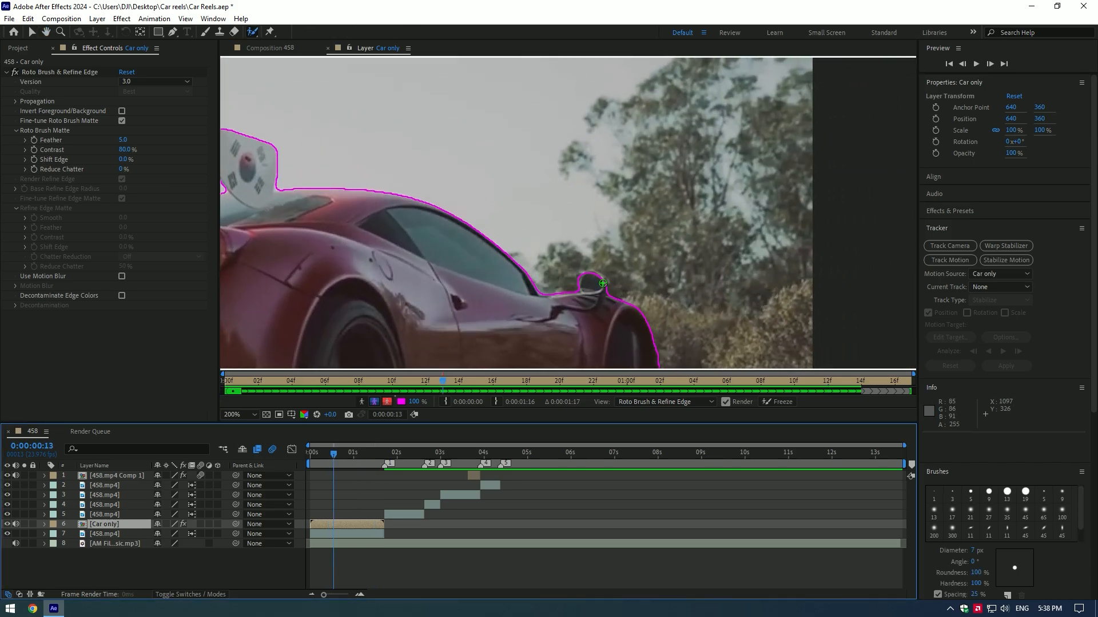
- Refine the Roto Brush outline around the car, let it propagate, and freeze the matte
left_click_drag(603, 282, 597, 269)
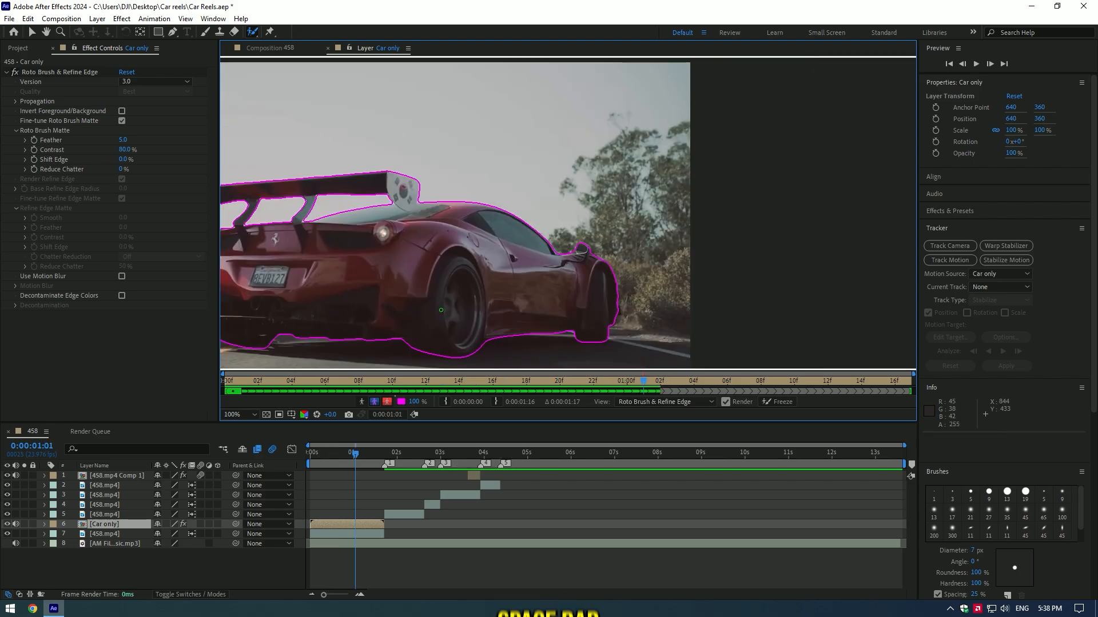
key("space")
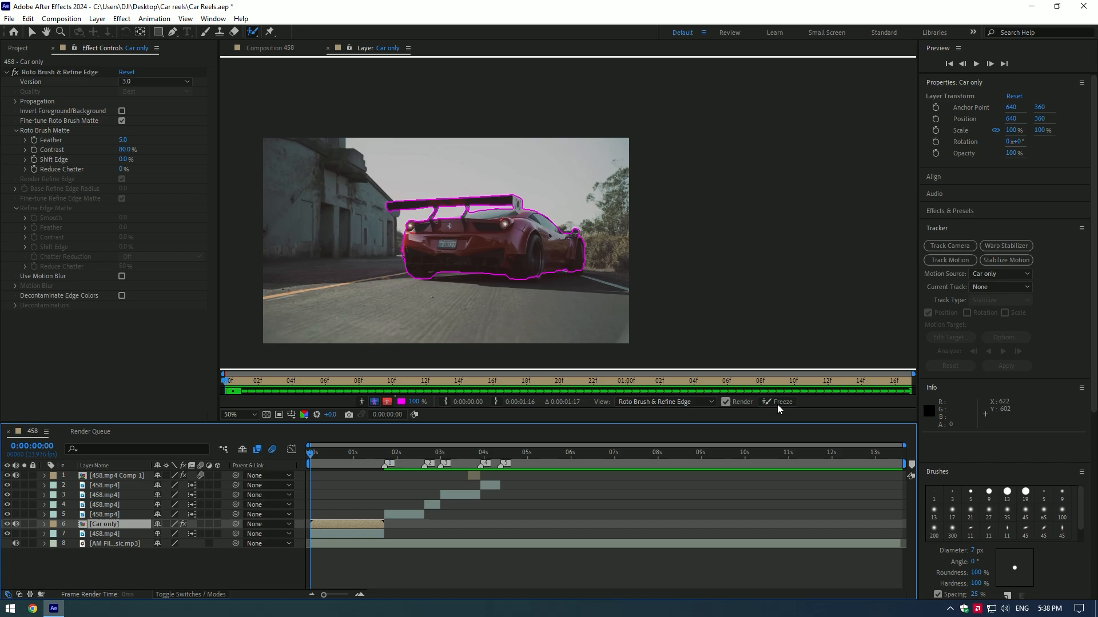
left_click(781, 401)
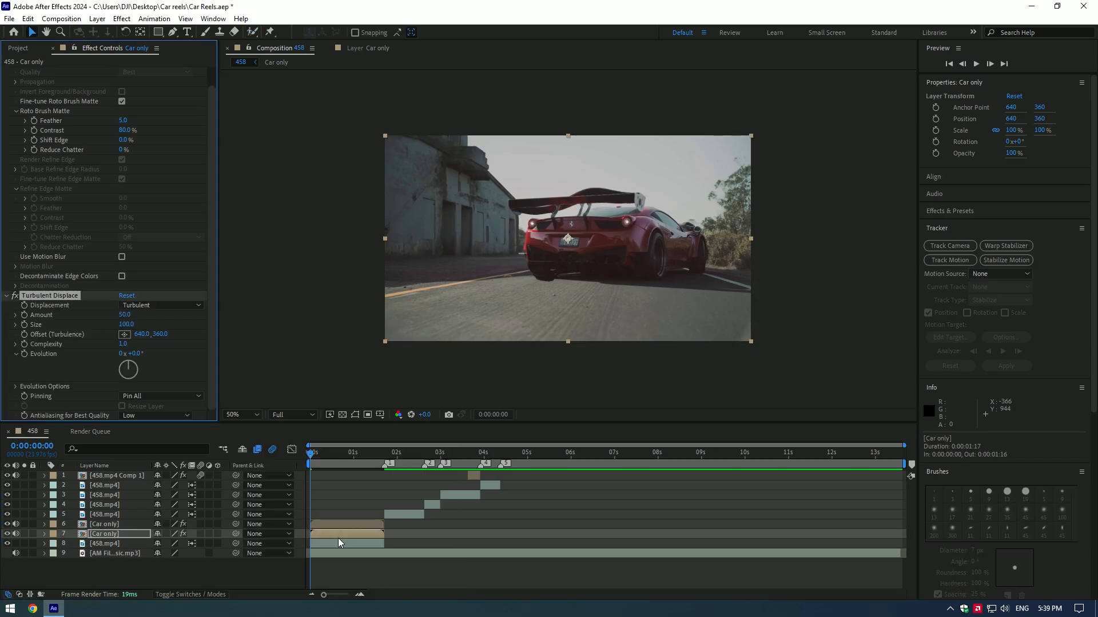
- Set Turbulent Displace to Turbulent Smoother with Amount 130 and Size 10
left_click(161, 304)
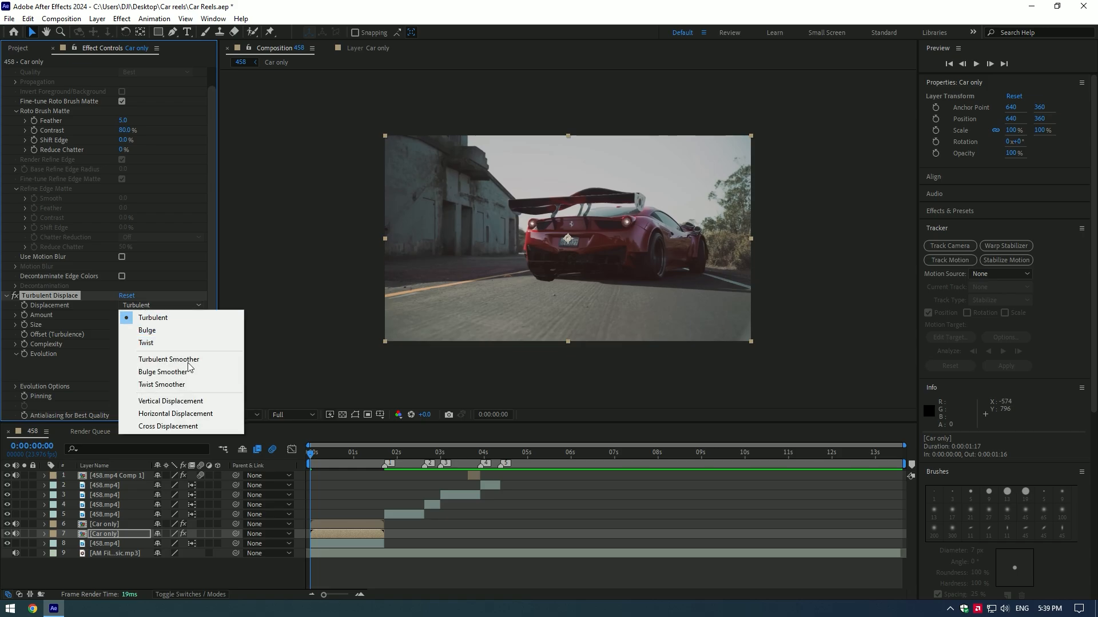
left_click(169, 359)
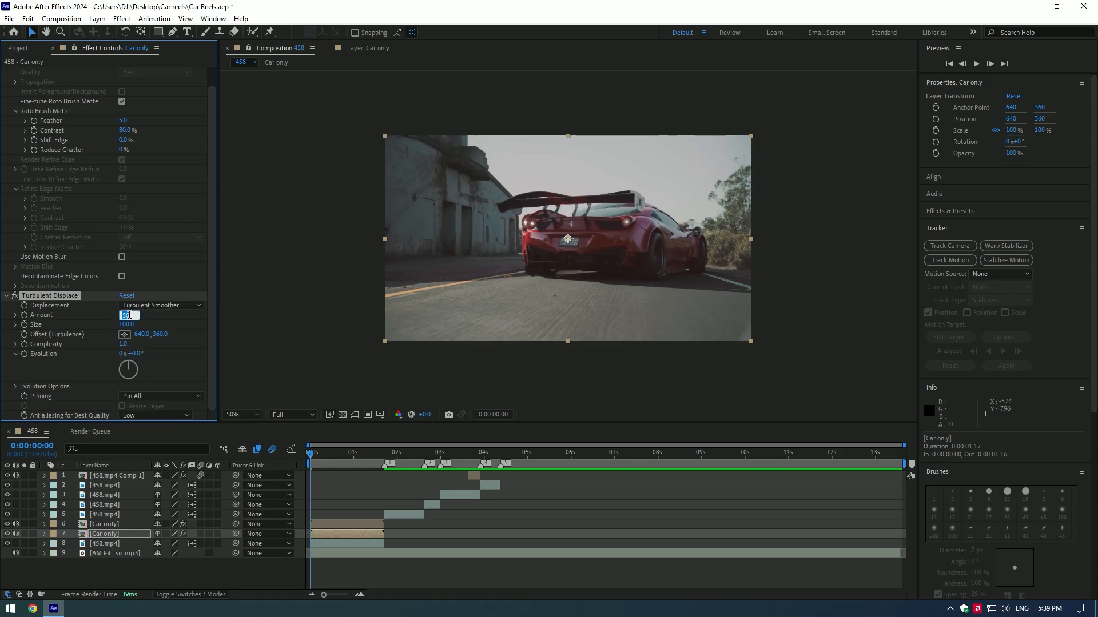
type("1300")
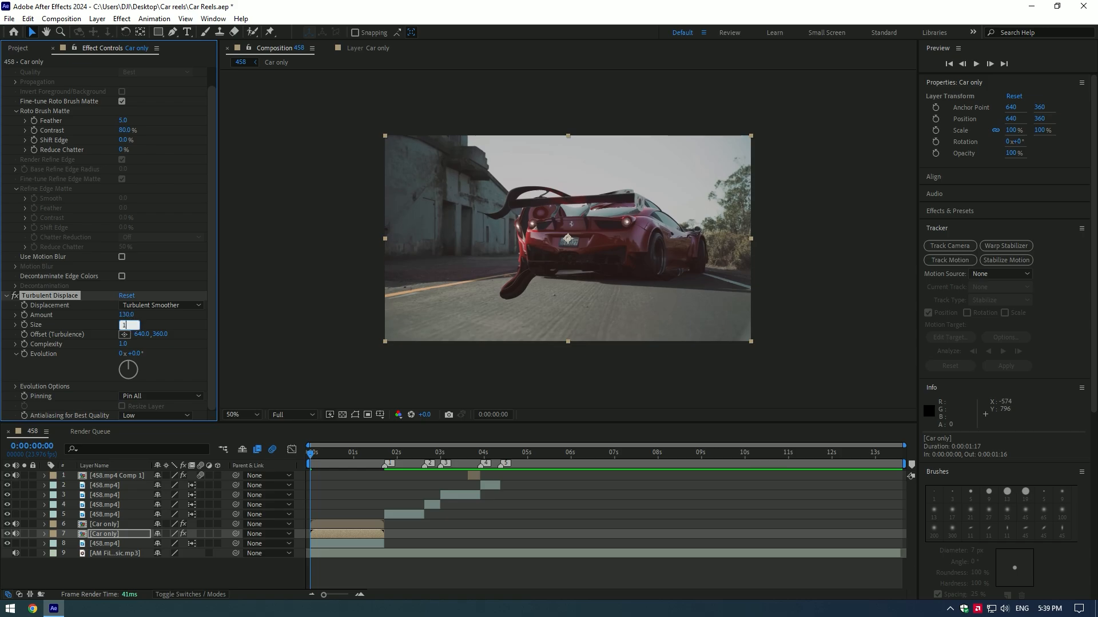
type("100")
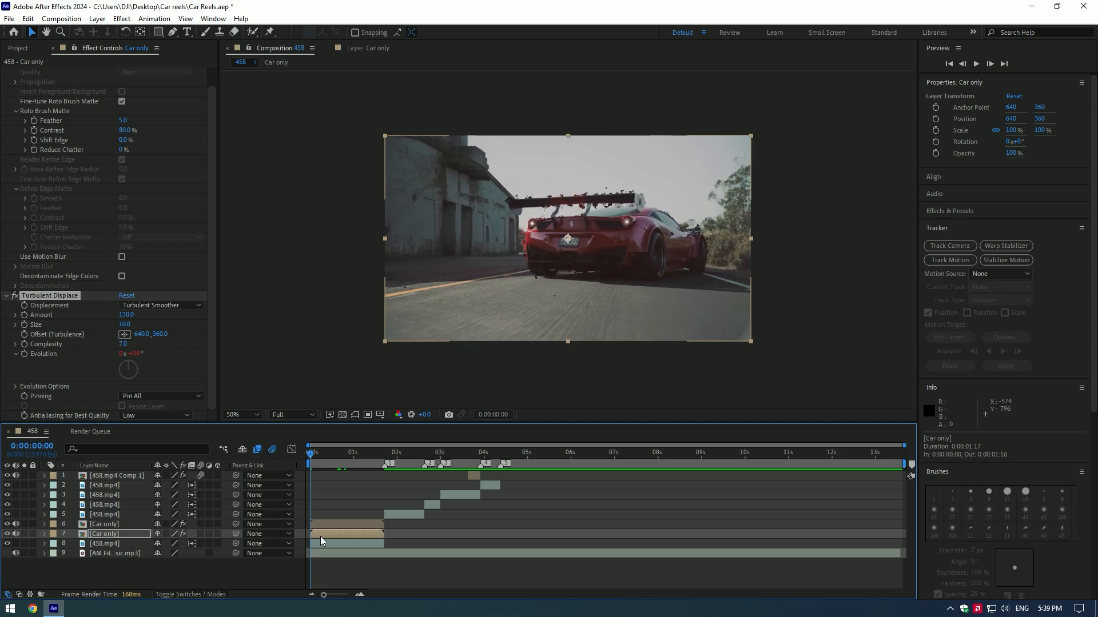
- Keyframe the Turbulent Displace Amount from 0 up to 130 around frame 8
left_click(319, 451)
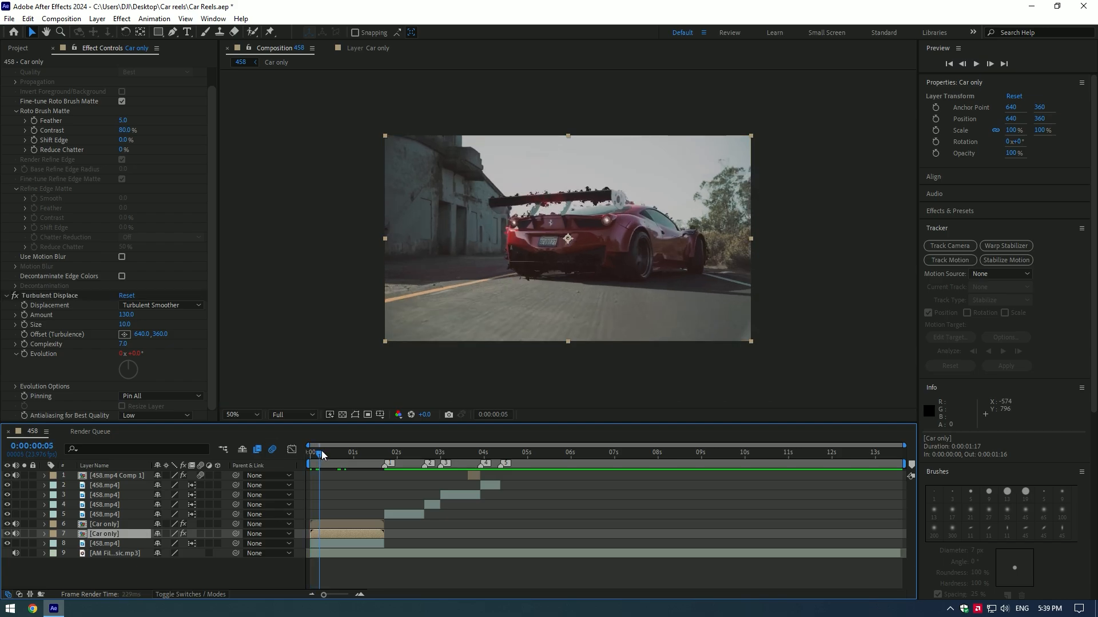
left_click(322, 452)
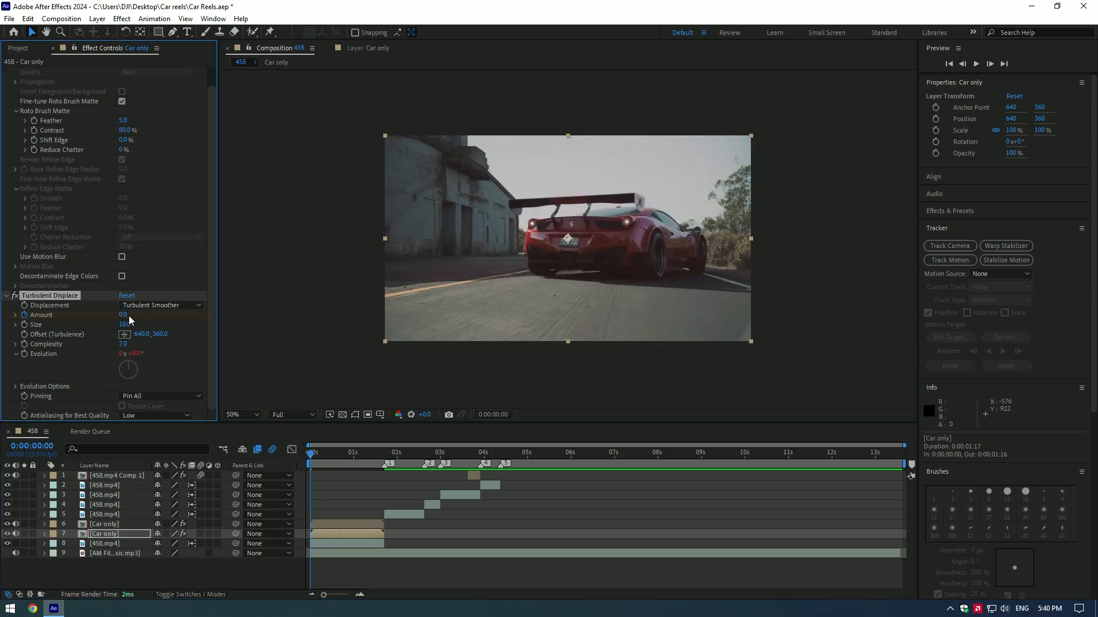
left_click(322, 453)
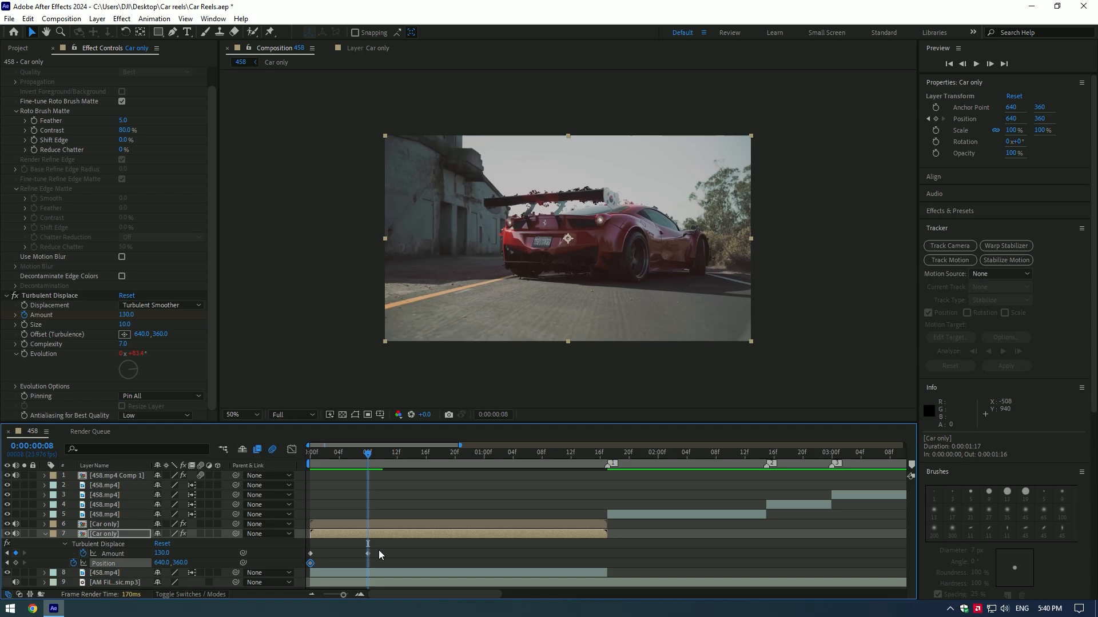
- Add a Position keyframe at frame 8 and adjust the selected Position keyframes
left_click(367, 553)
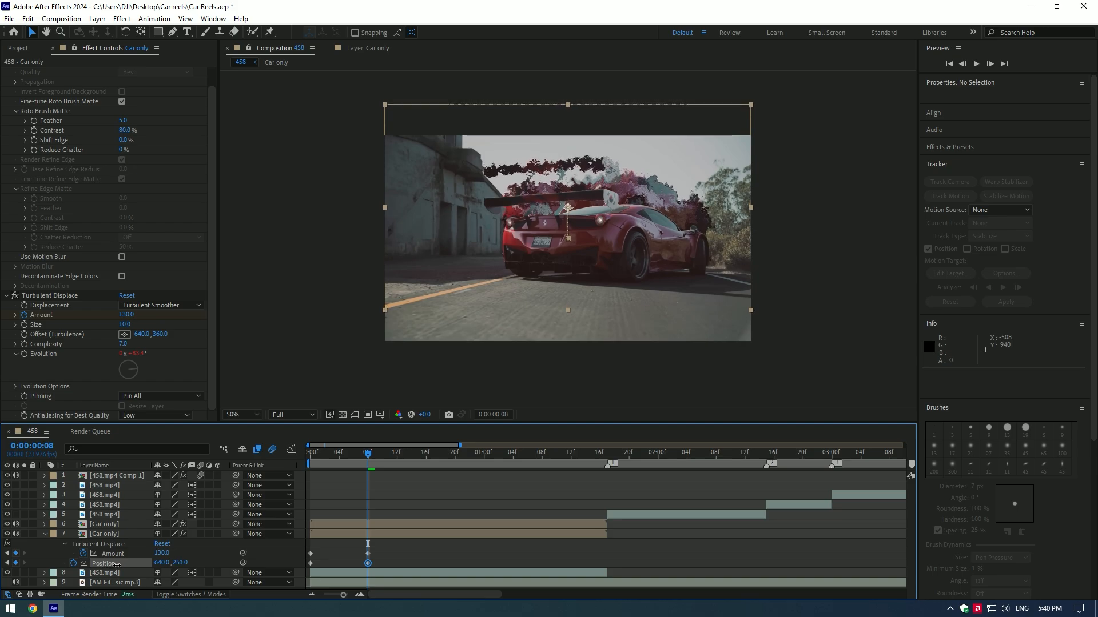
left_click(571, 453)
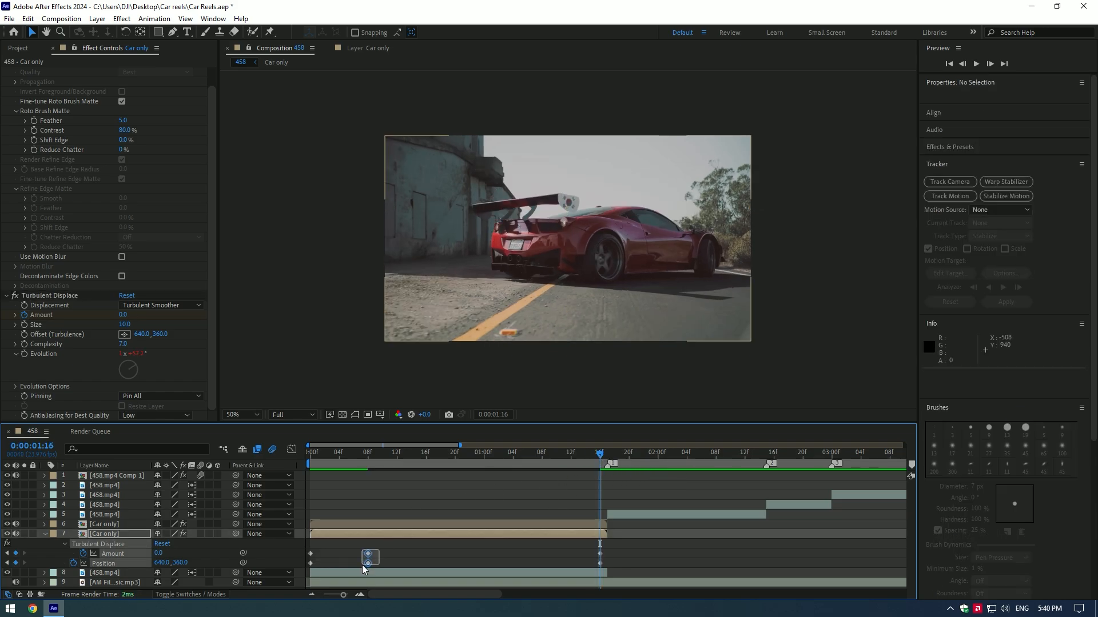
left_click(555, 453)
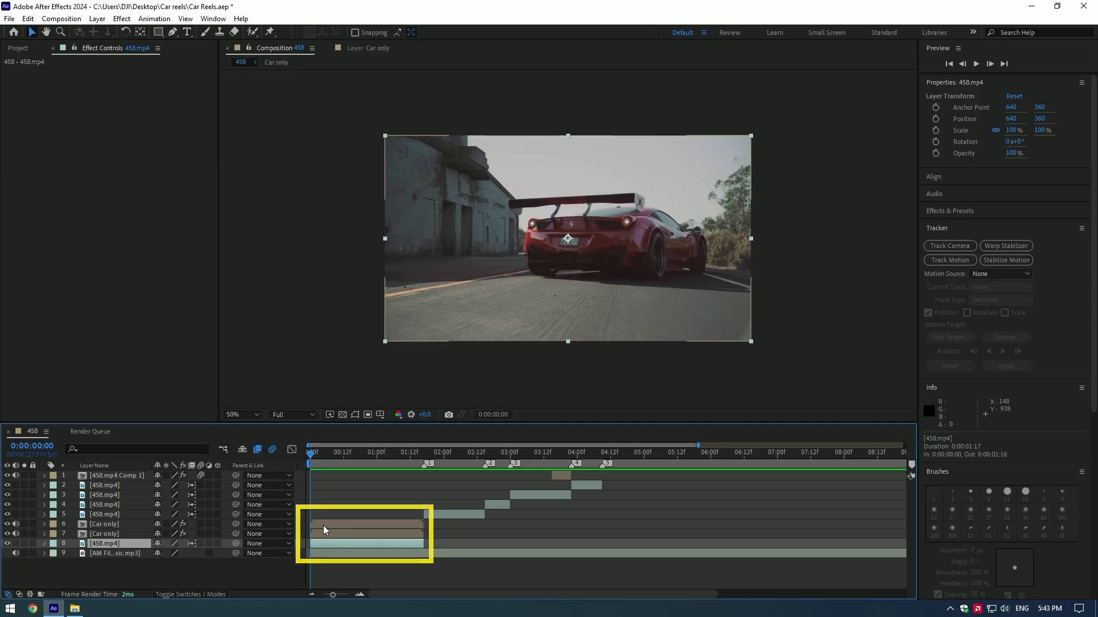
- Pre-compose the three selected layers into Pre-comp 1 with attributes moved
right_click(323, 529)
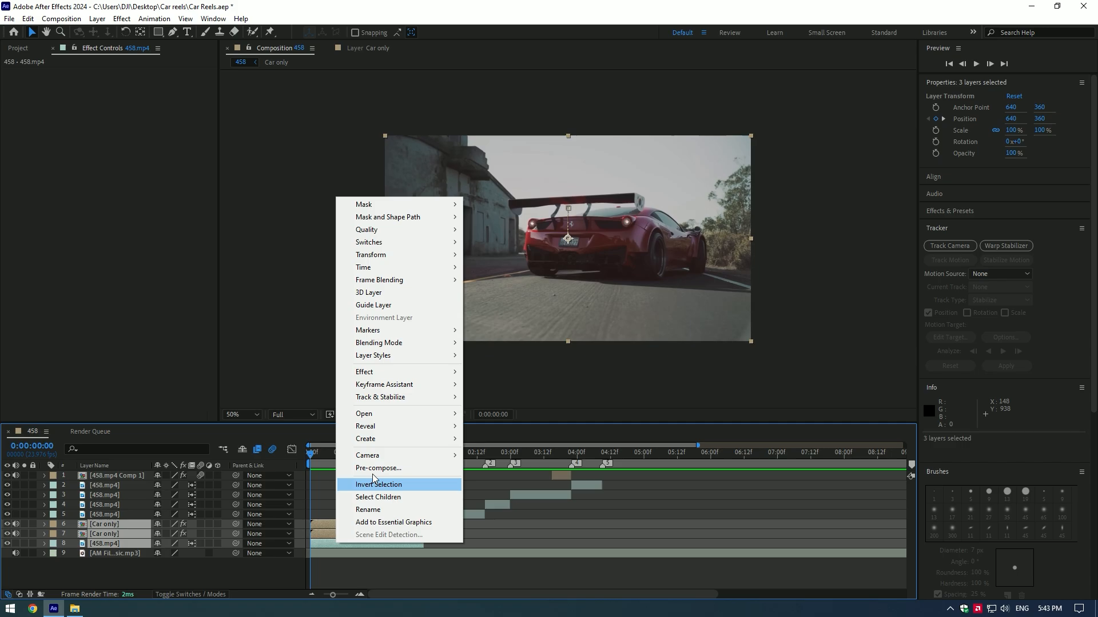
left_click(379, 469)
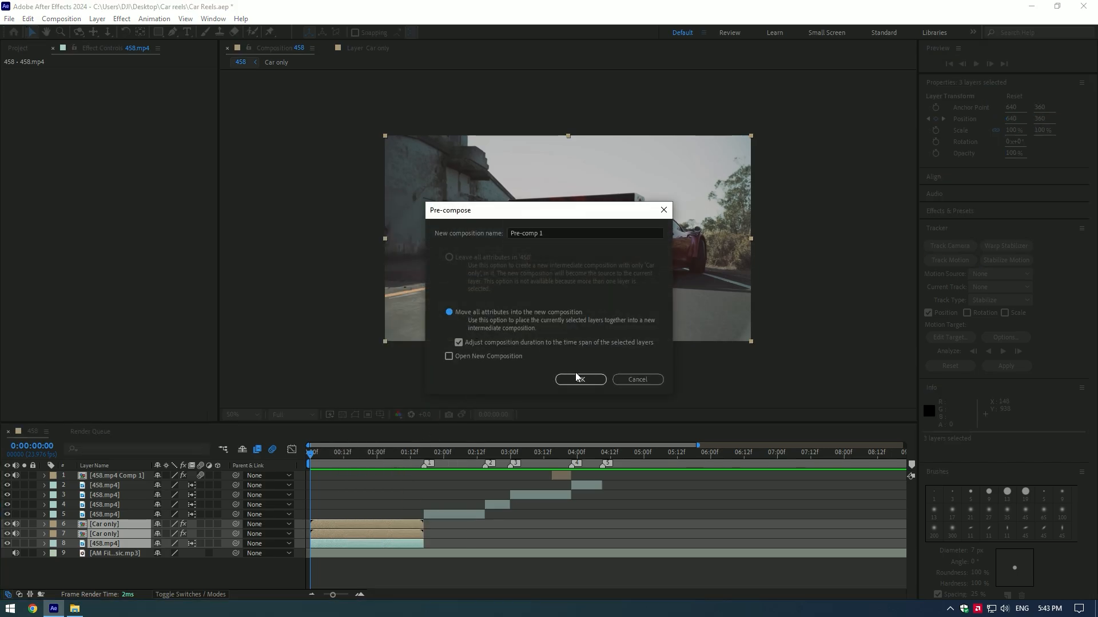
left_click(580, 380)
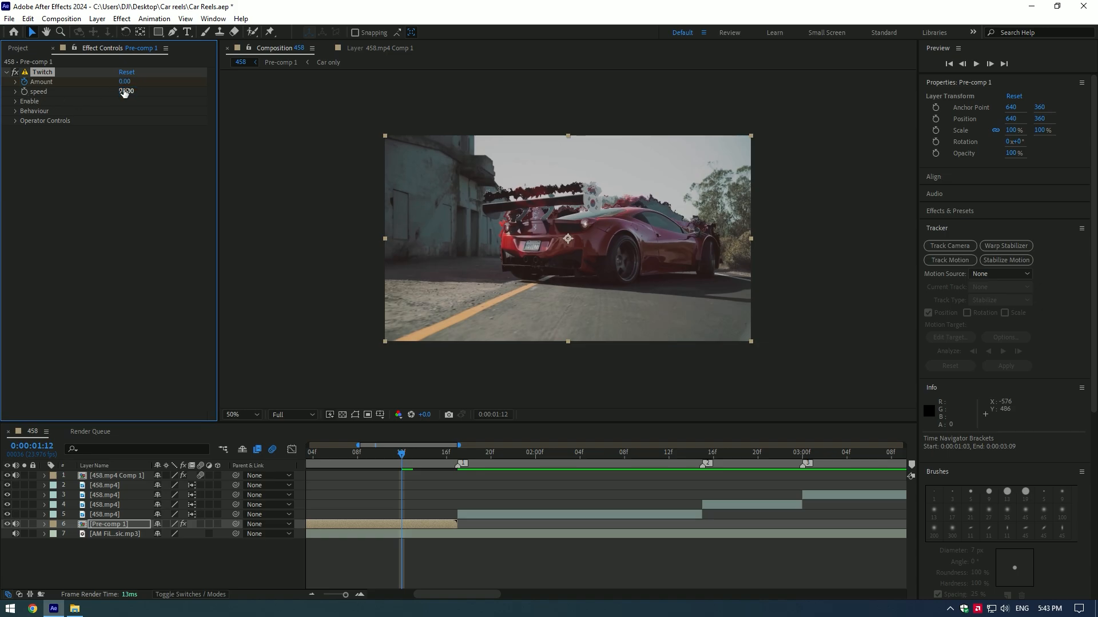
- Set Pre-comp 1's Twitch speed to 70 and preview it at another point in time
left_click(15, 101)
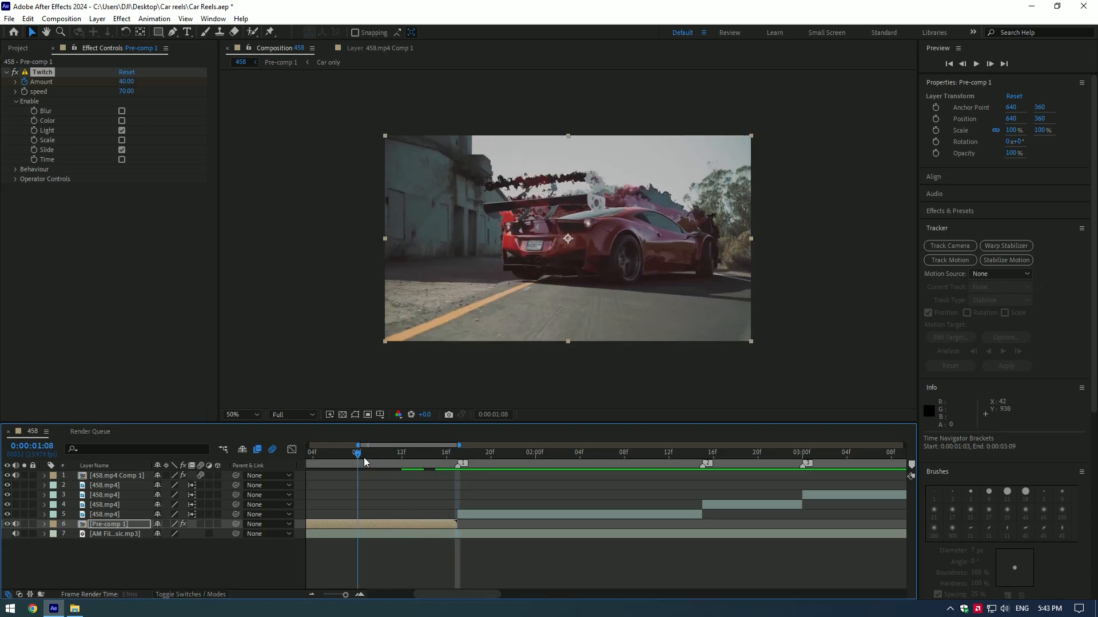
left_click(975, 64)
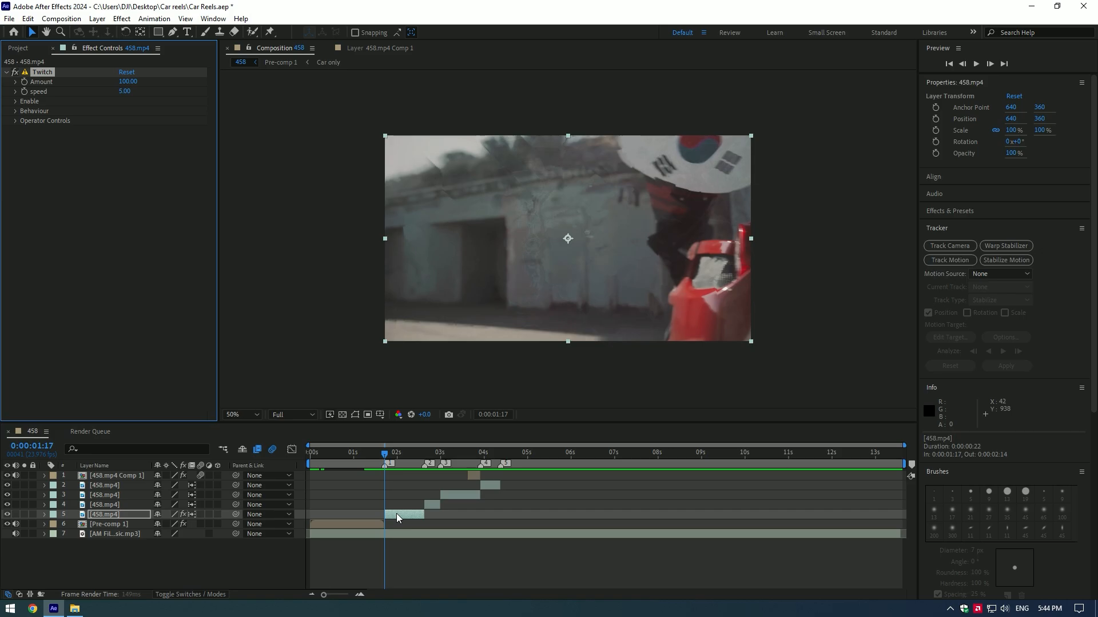
- Give the 458.mp4 clip Twitch amount 40, speed 70, with Light and Slide enabled
left_click(128, 82)
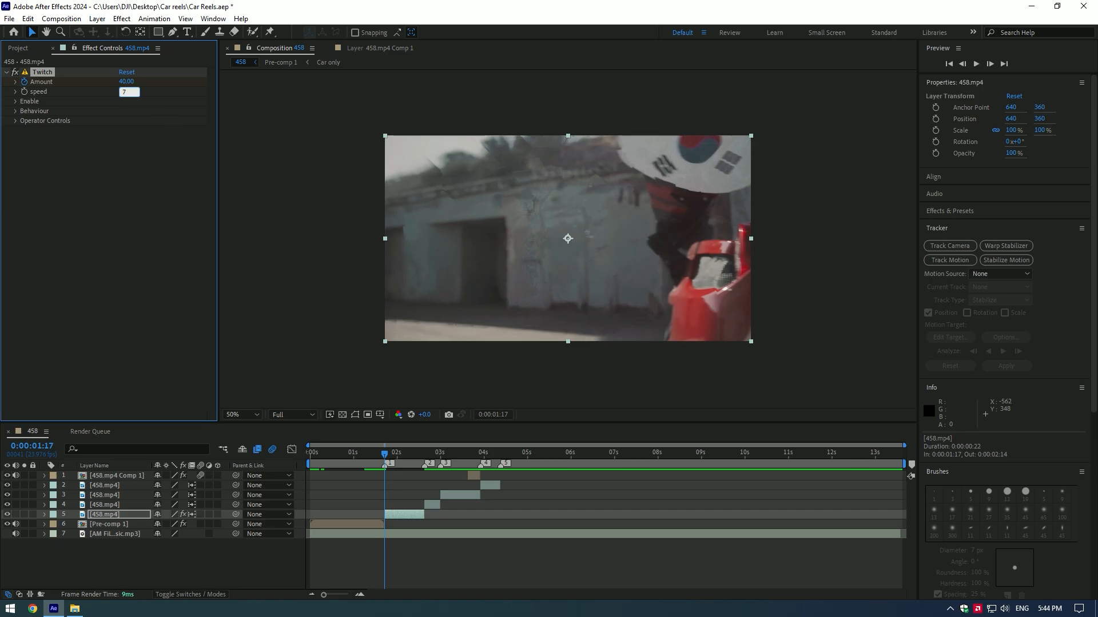
type("70.00")
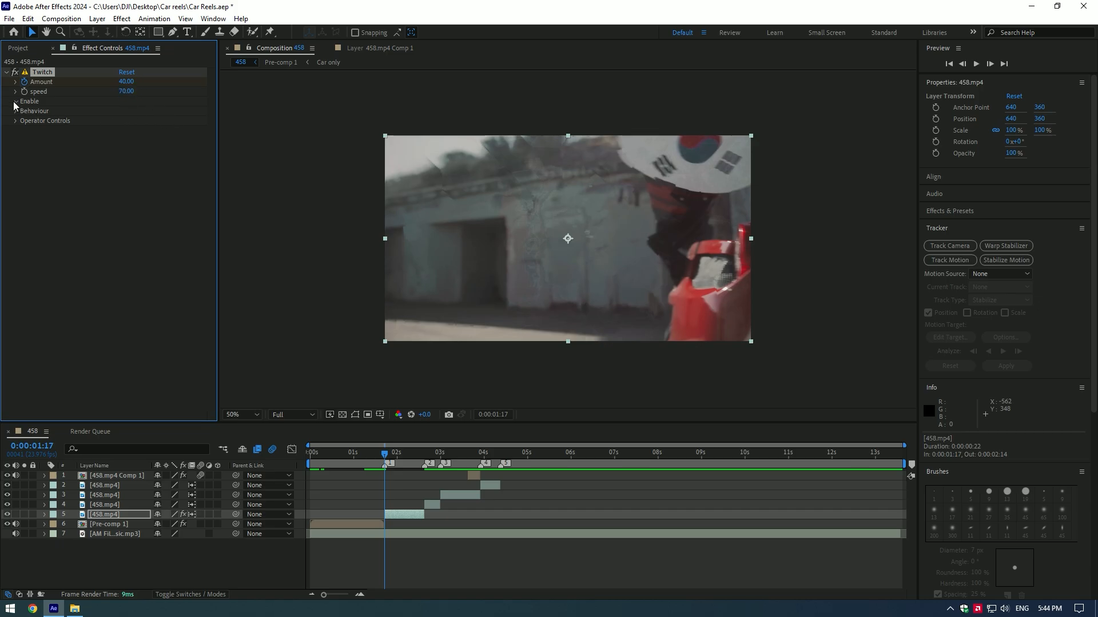
left_click(15, 101)
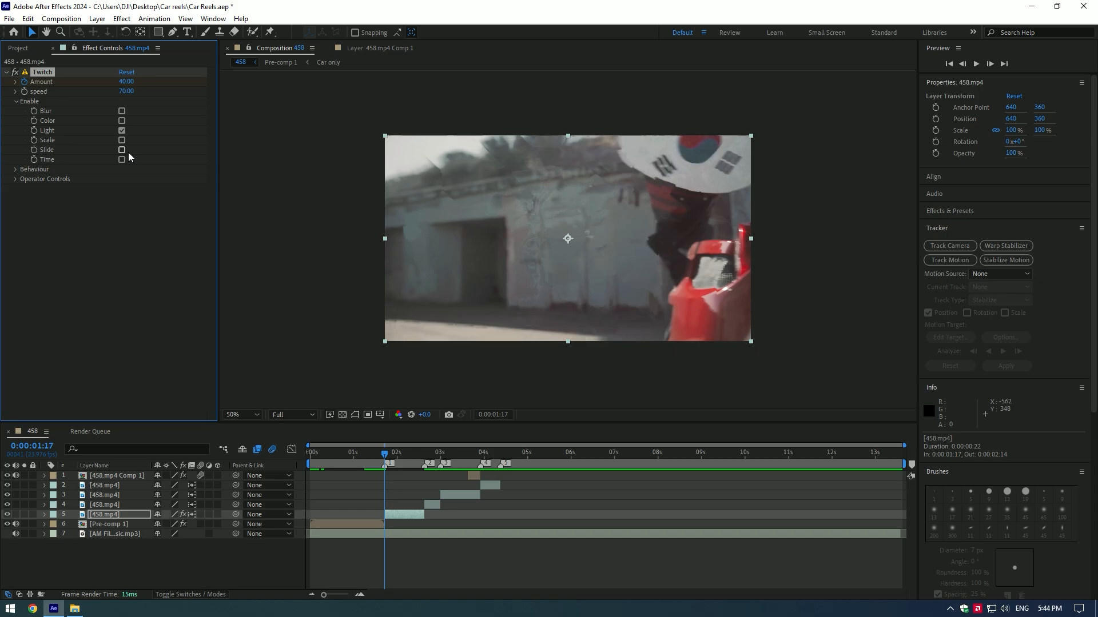
left_click(122, 149)
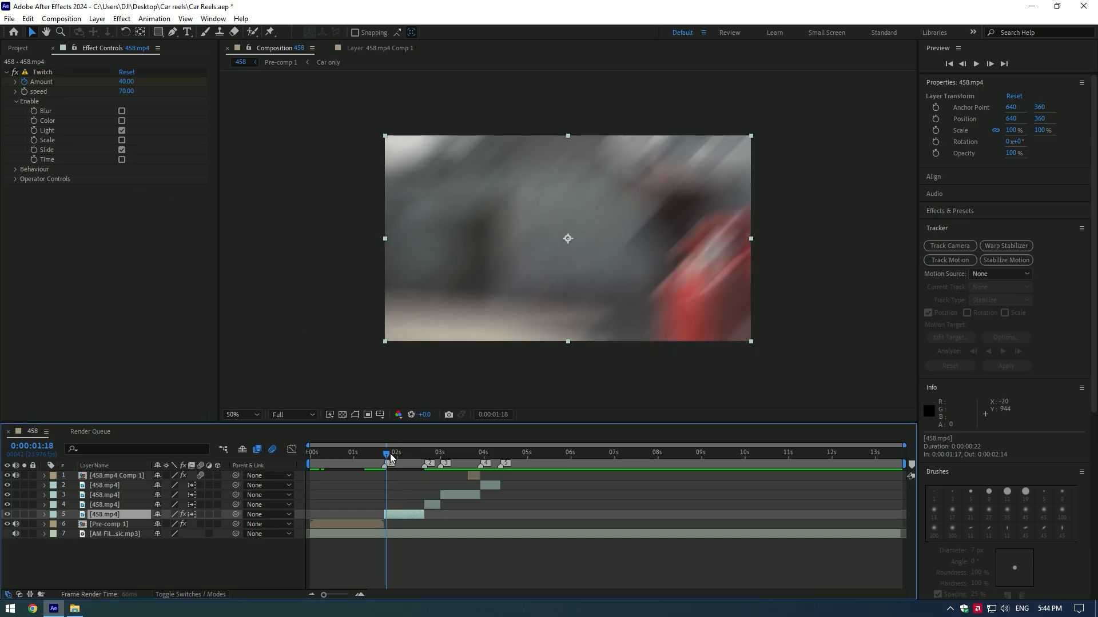